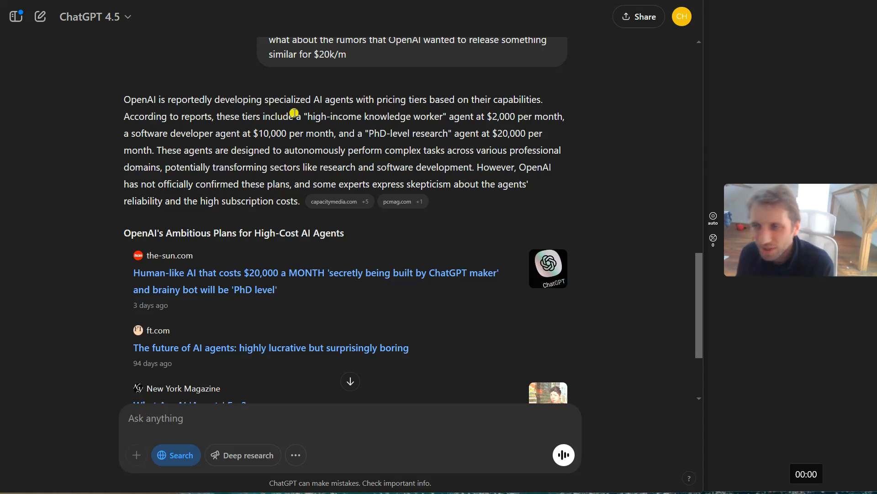
Step: Highlight the 'high-income knowledge worker' tier phrase in the ChatGPT answer
left_click_drag(302, 116, 394, 116)
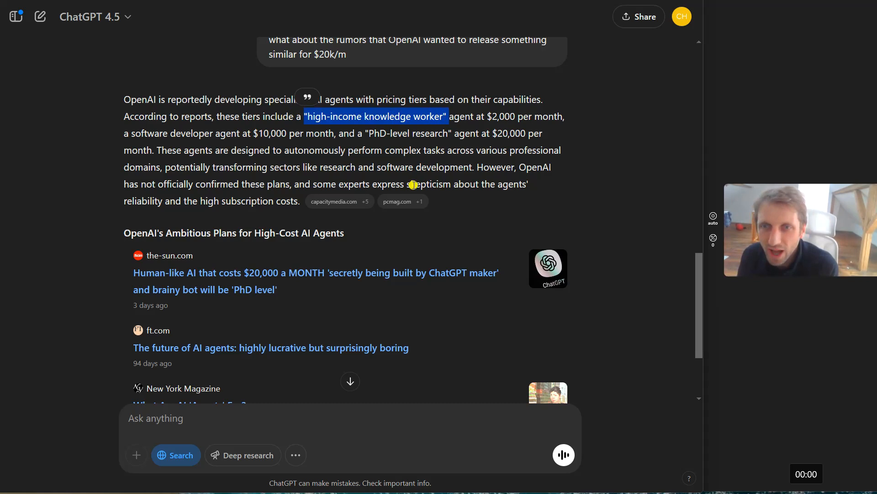
mouse_move(402, 201)
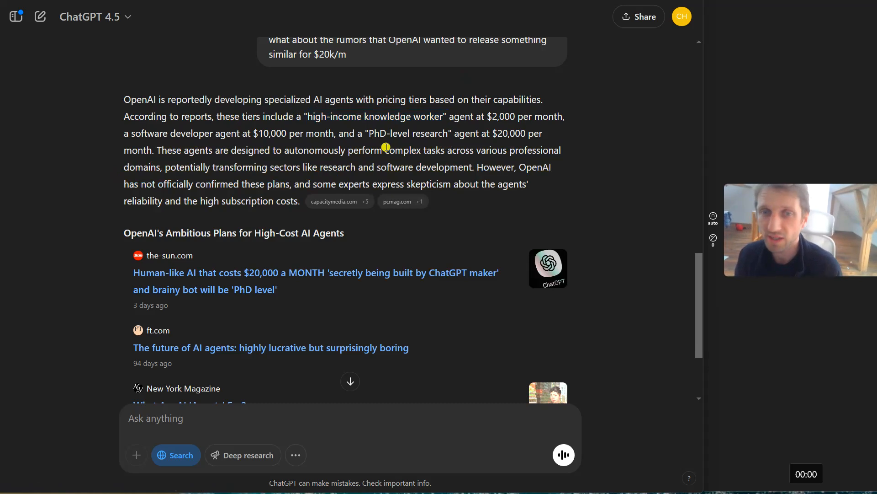
mouse_move(375, 175)
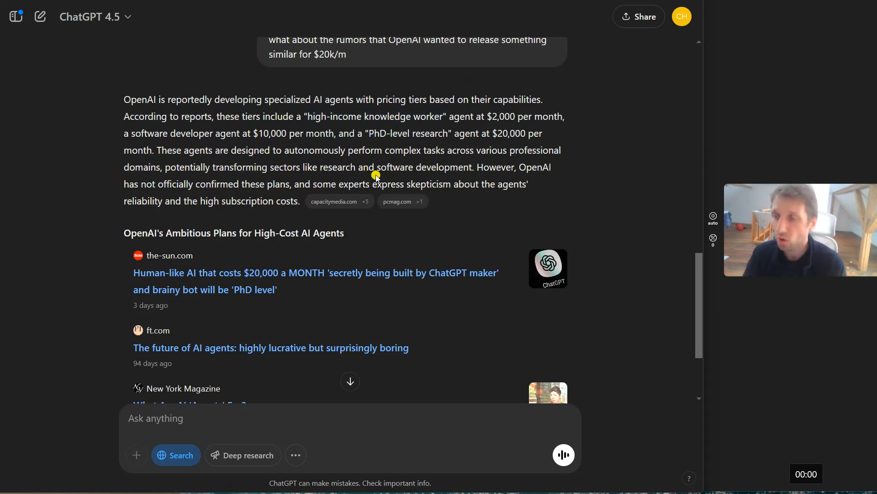
mouse_move(364, 174)
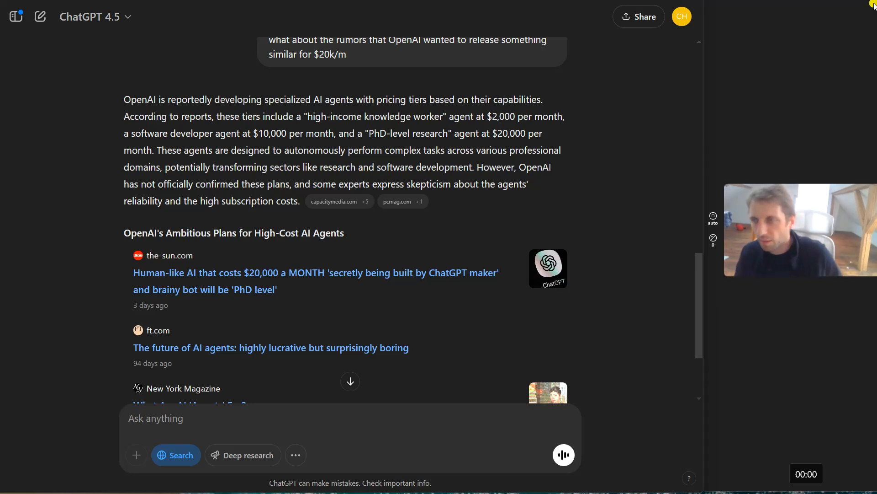
mouse_move(771, 58)
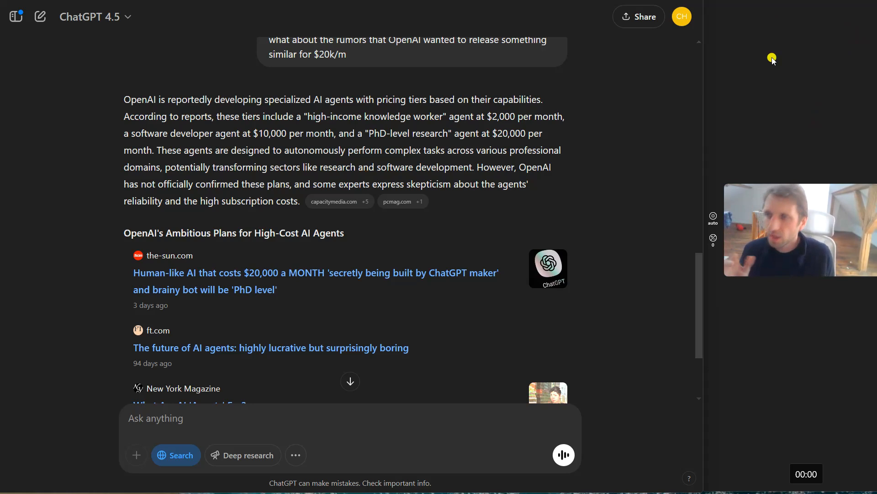
mouse_move(796, 101)
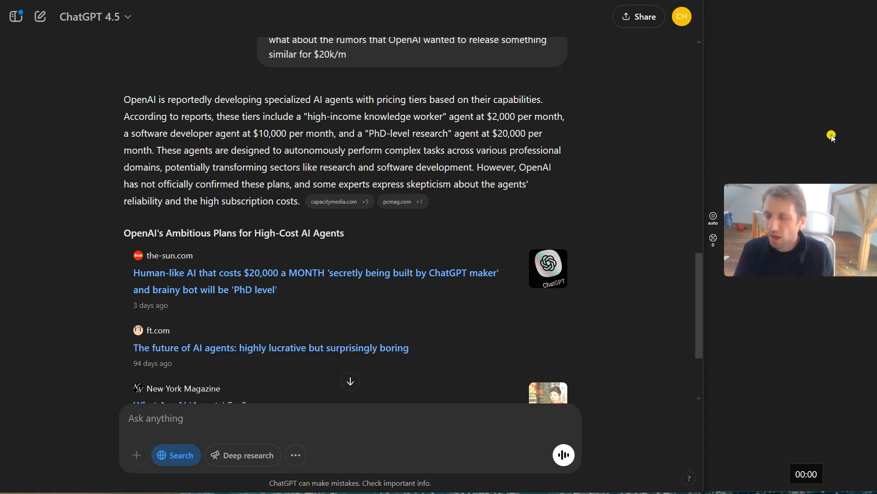
mouse_move(318, 95)
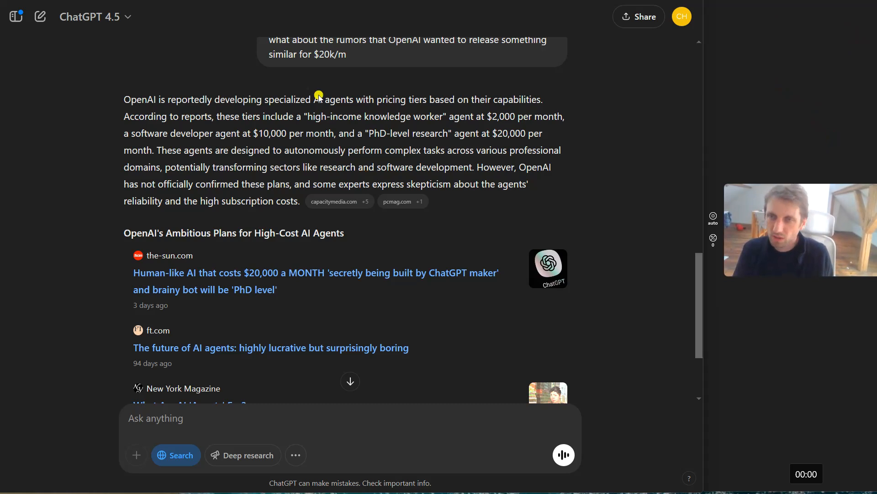
mouse_move(441, 163)
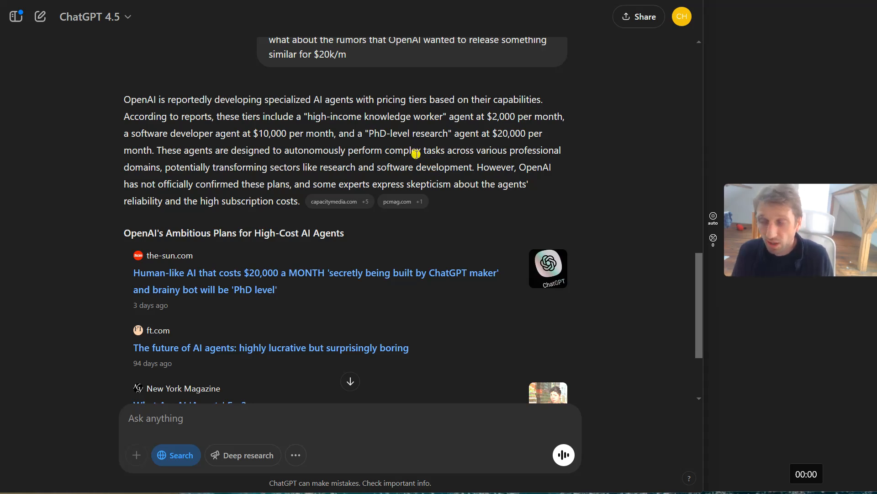
mouse_move(321, 168)
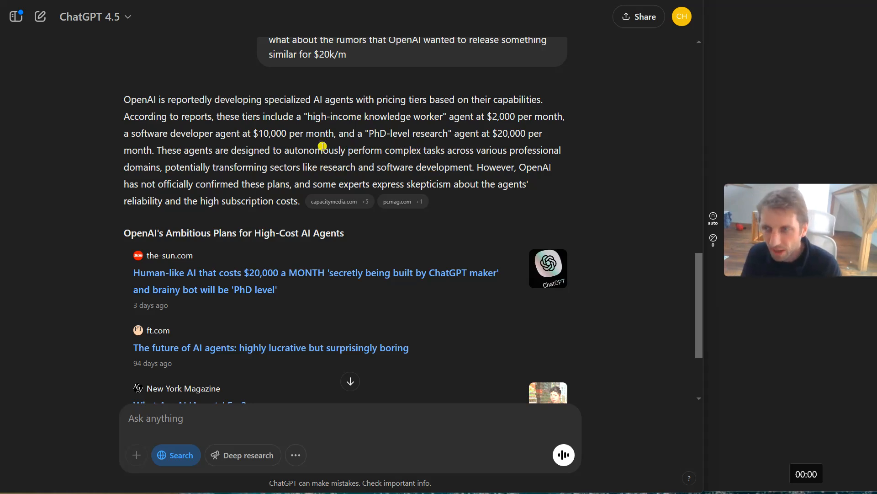
mouse_move(285, 172)
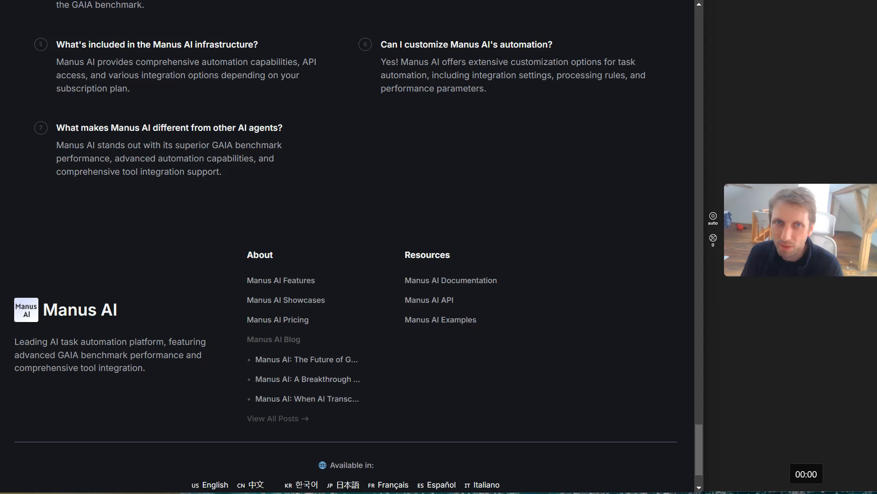
Step: Return to the top of the Manus AI homepage and select the hero heading area
scroll("up", 3)
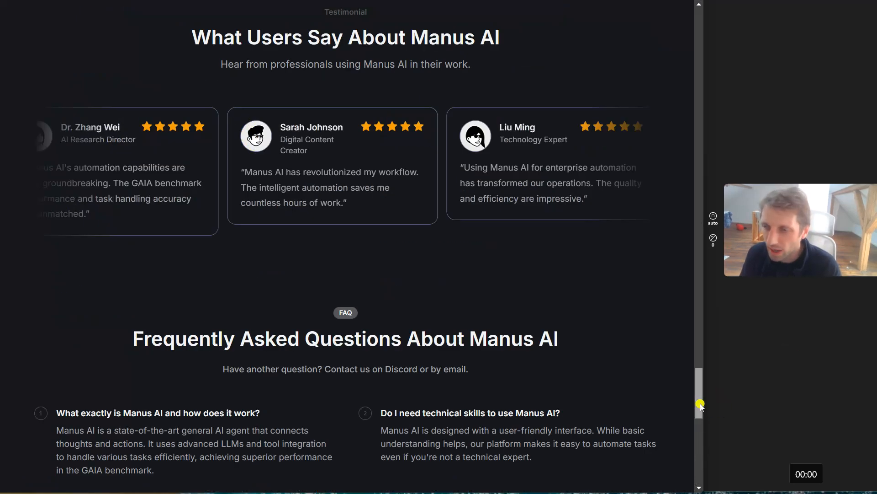
scroll("up", 3)
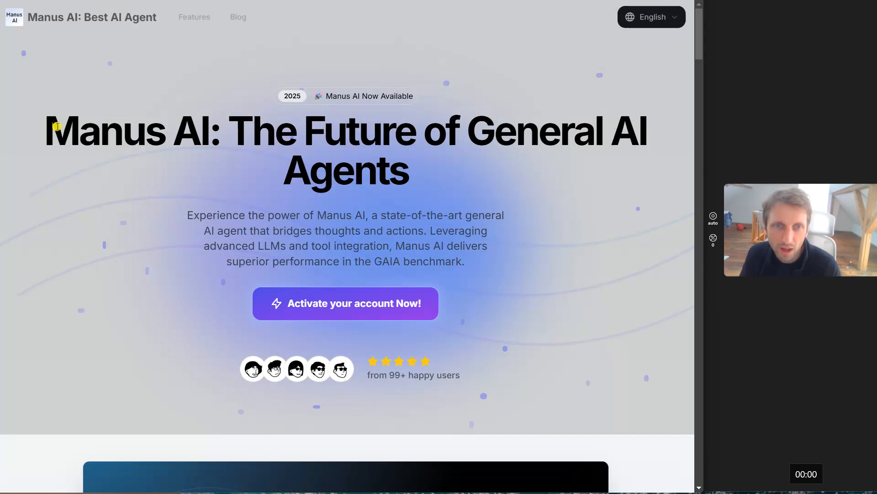
left_click_drag(53, 127, 515, 216)
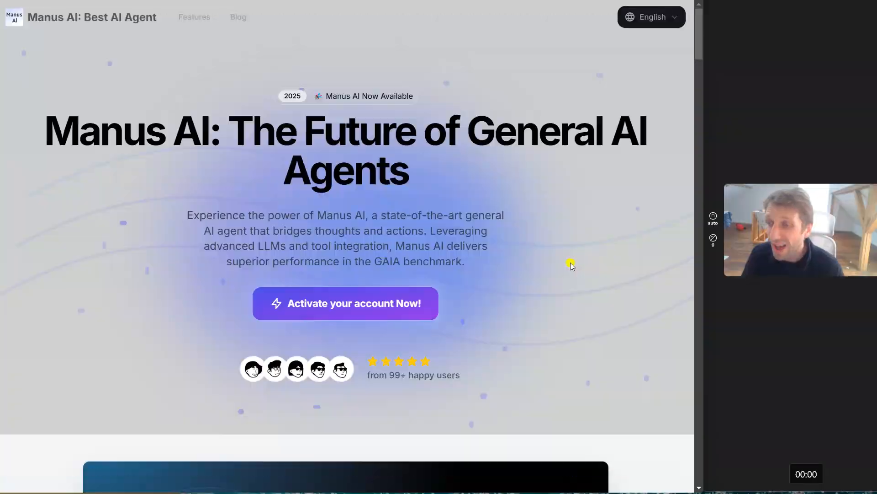
mouse_move(363, 37)
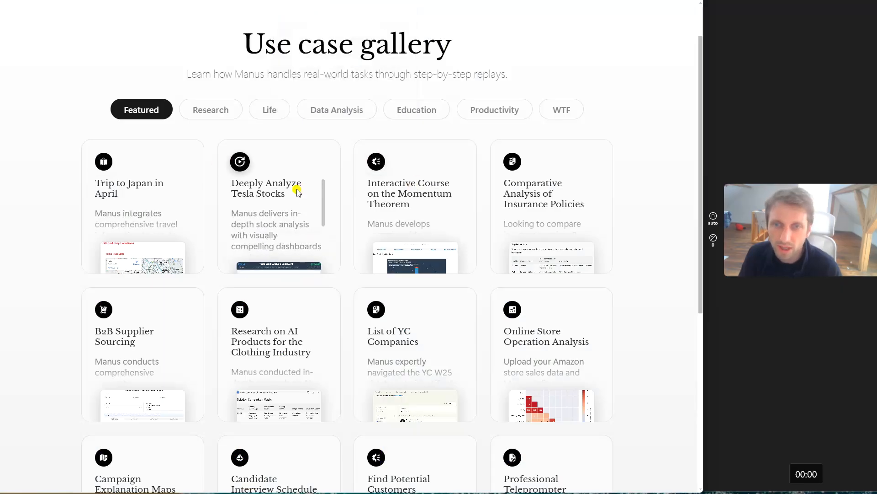
Step: Open the 'Deeply Analyze Tesla Stocks' session replay from the Featured gallery
left_click(277, 188)
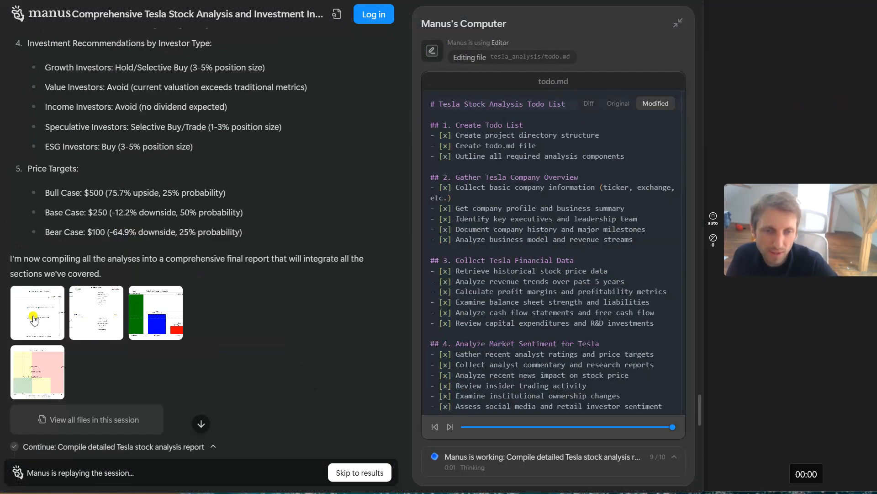
left_click(37, 312)
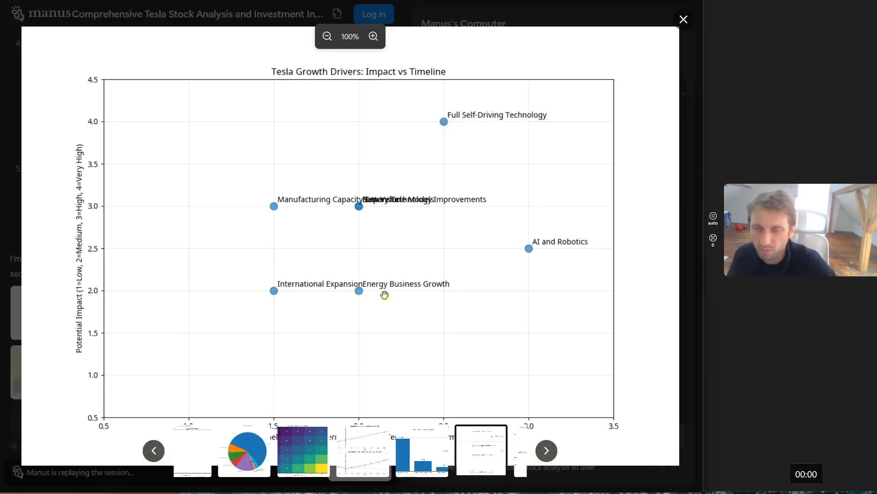
mouse_move(314, 407)
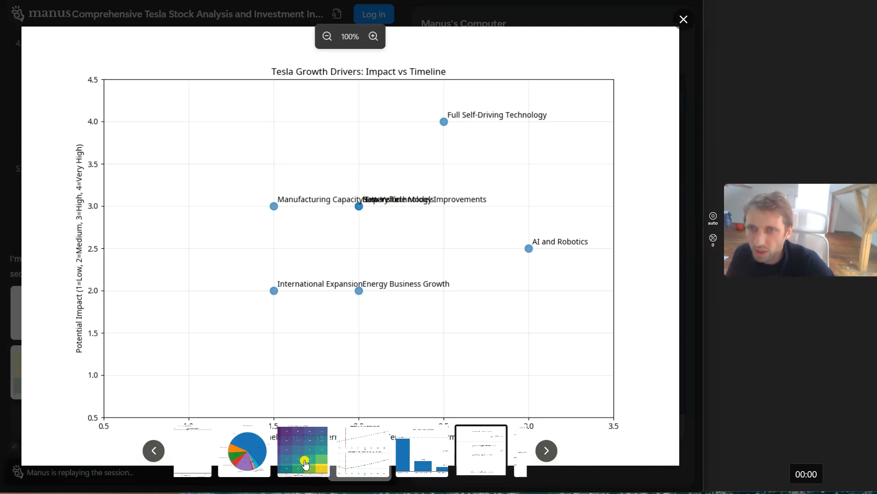
left_click(303, 450)
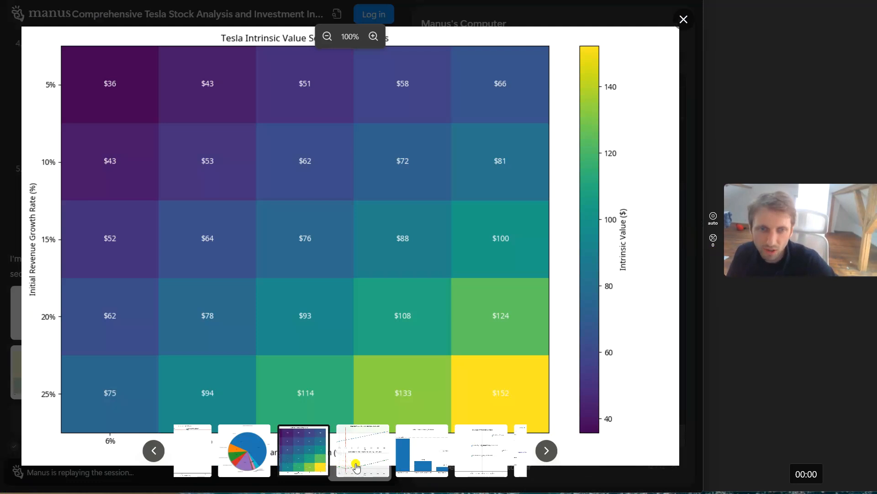
left_click(363, 450)
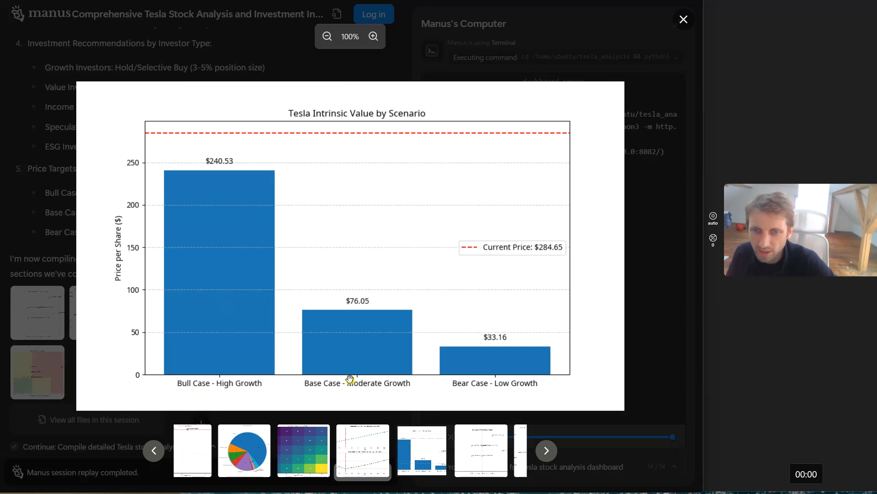
left_click(684, 20)
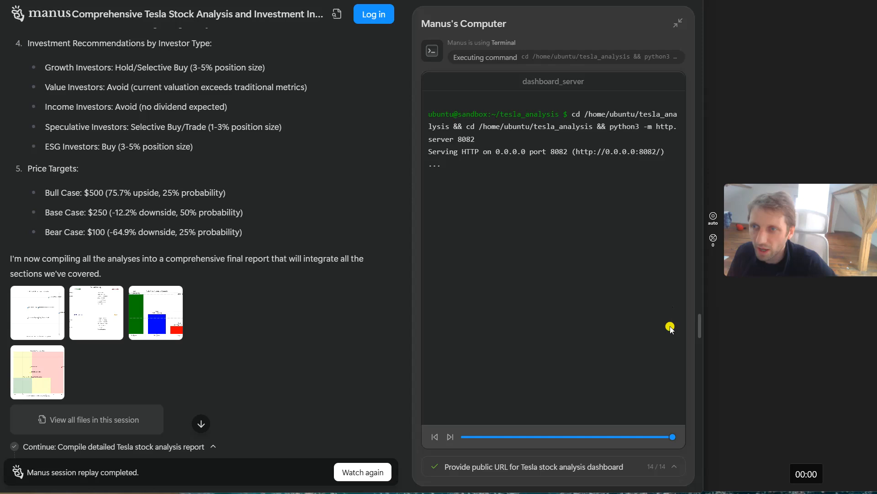
Step: Scroll the replay transcript down to the message with the dashboard's permanent public URL
scroll("down", 3)
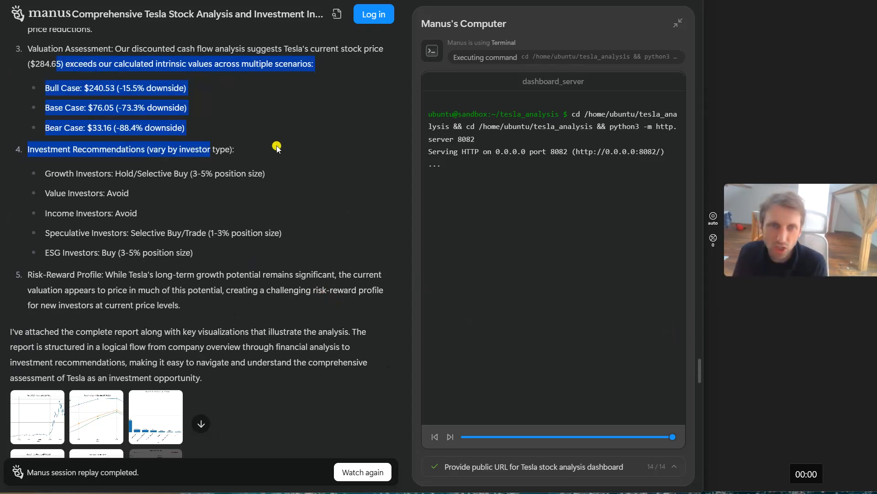
scroll("down", 3)
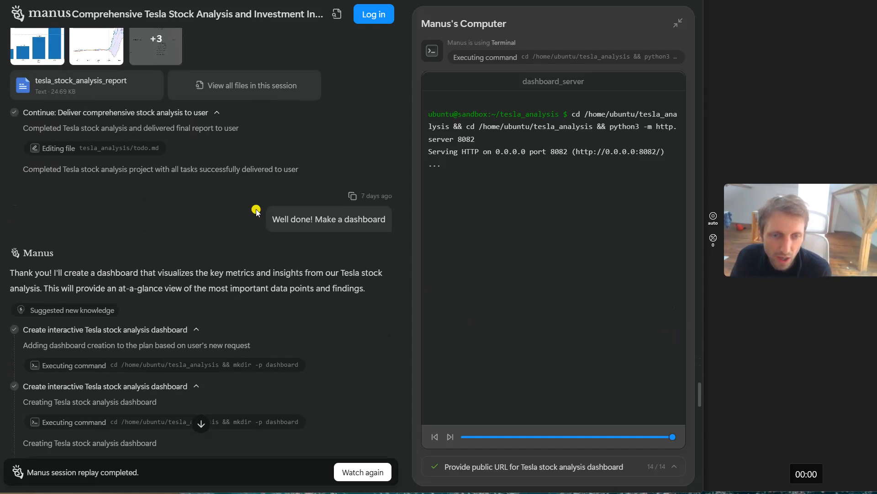
scroll("down", 3)
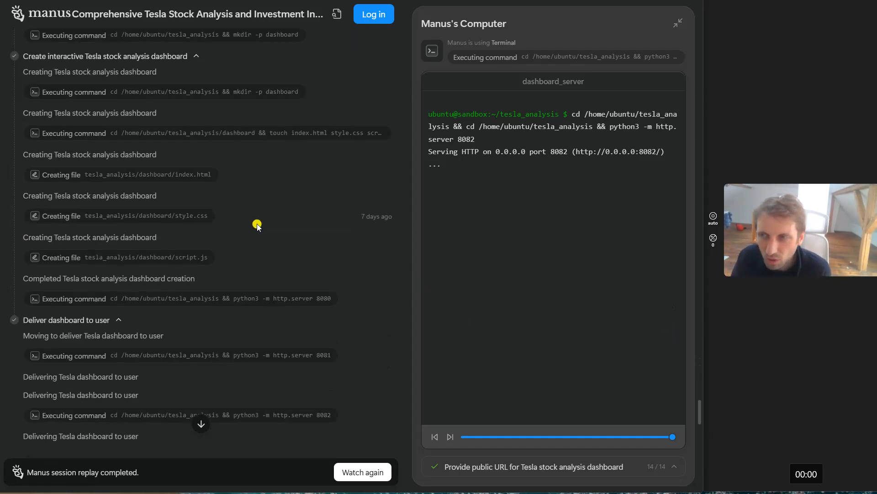
scroll("down", 3)
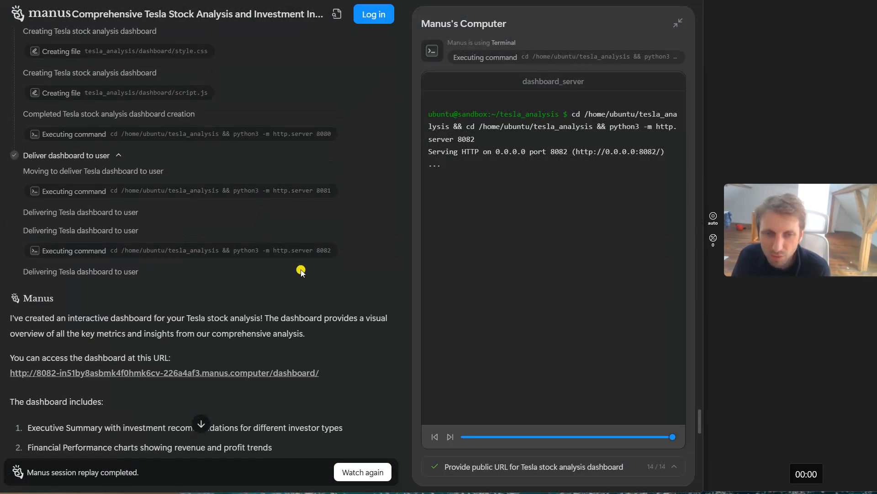
scroll("down", 3)
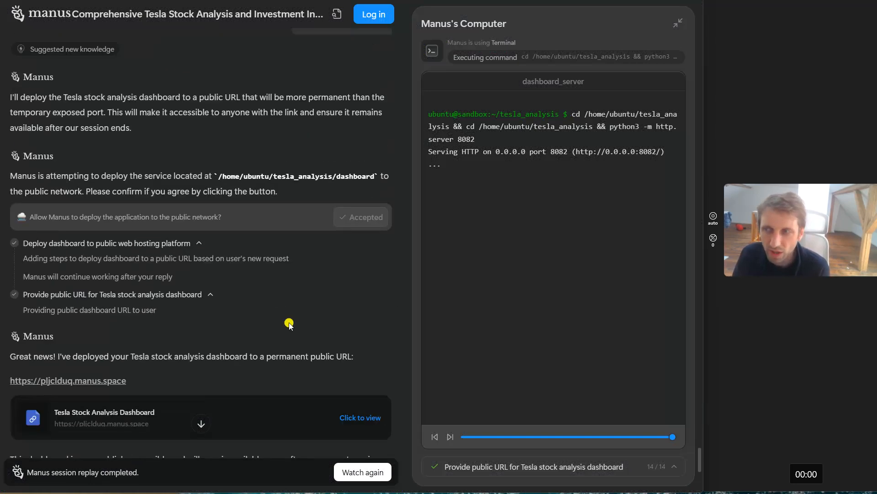
mouse_move(308, 326)
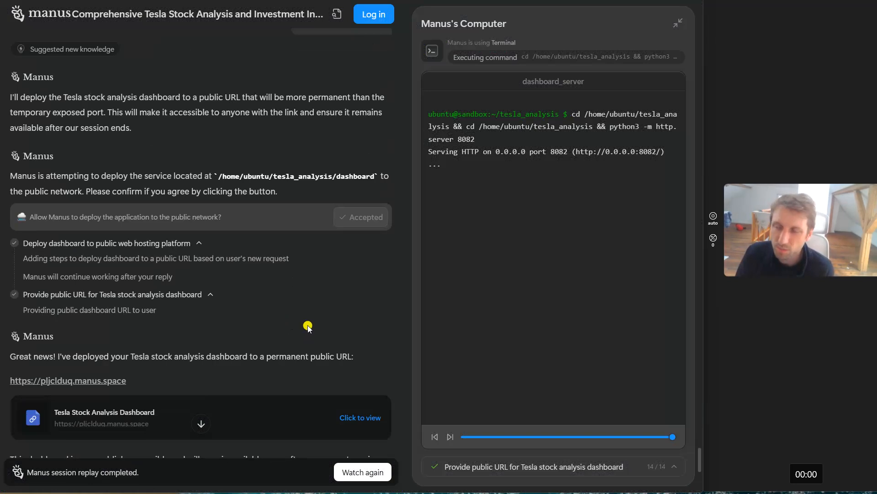
mouse_move(267, 278)
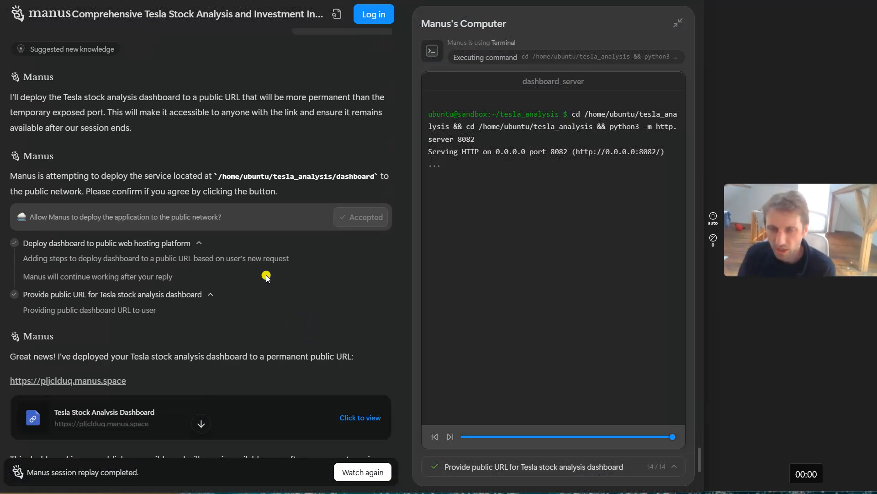
mouse_move(475, 226)
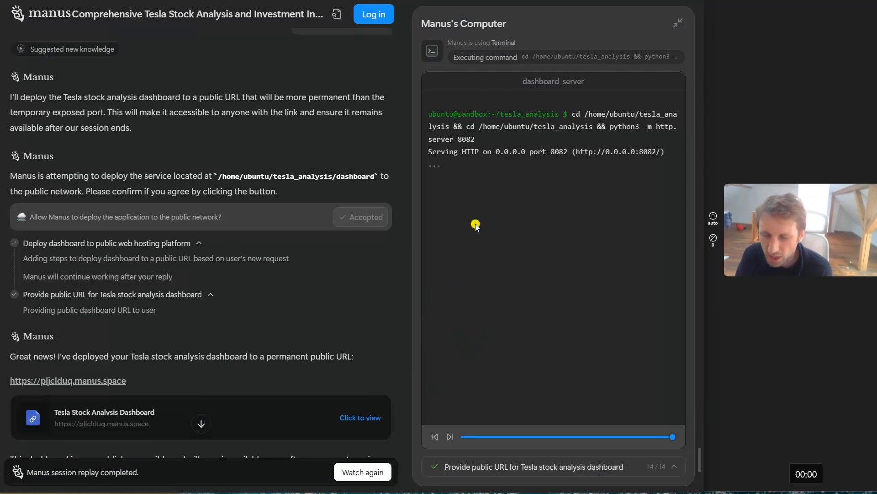
mouse_move(461, 210)
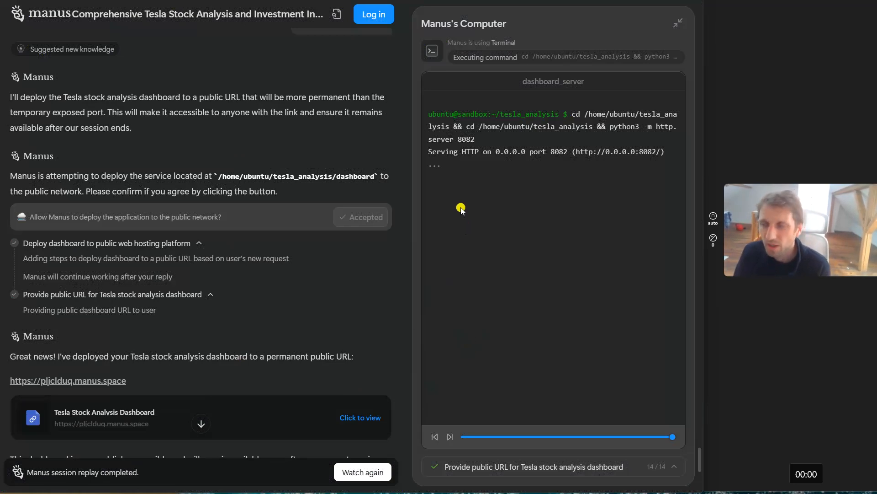
mouse_move(465, 205)
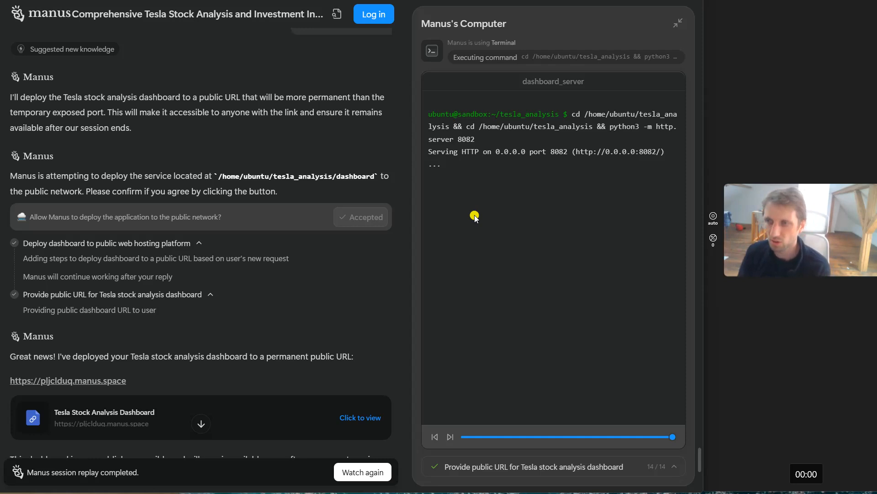
mouse_move(331, 143)
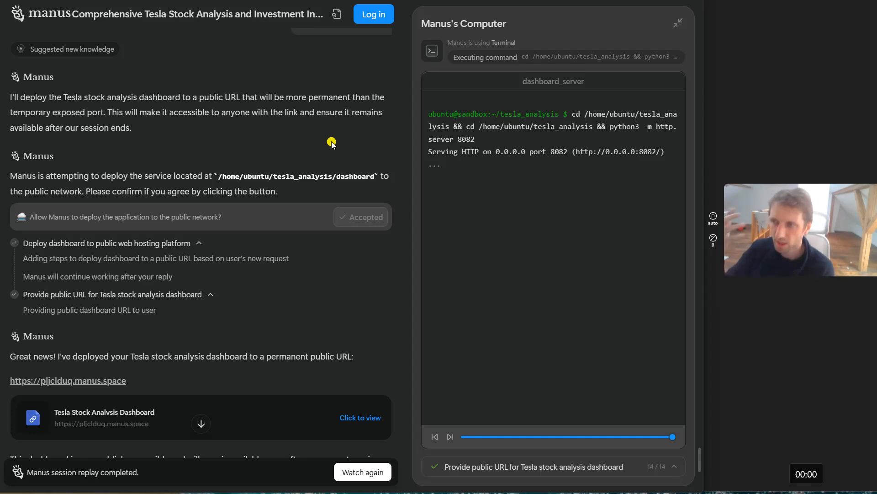
mouse_move(245, 280)
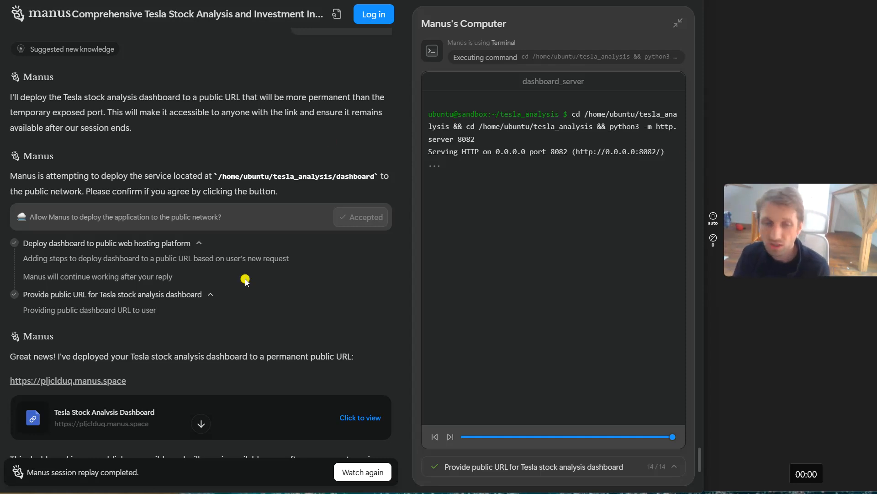
Step: Scroll the 'Great news!' deployment message to show its visualization list and task completion
scroll("down", 3)
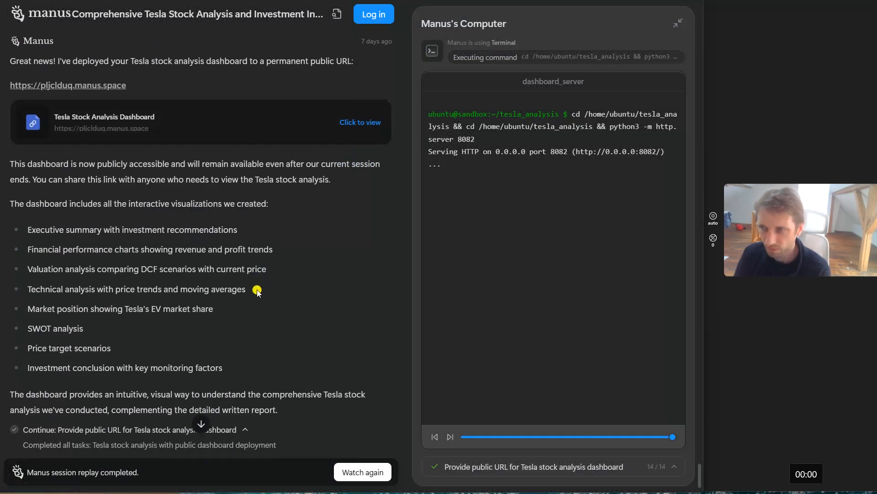
scroll("down", 3)
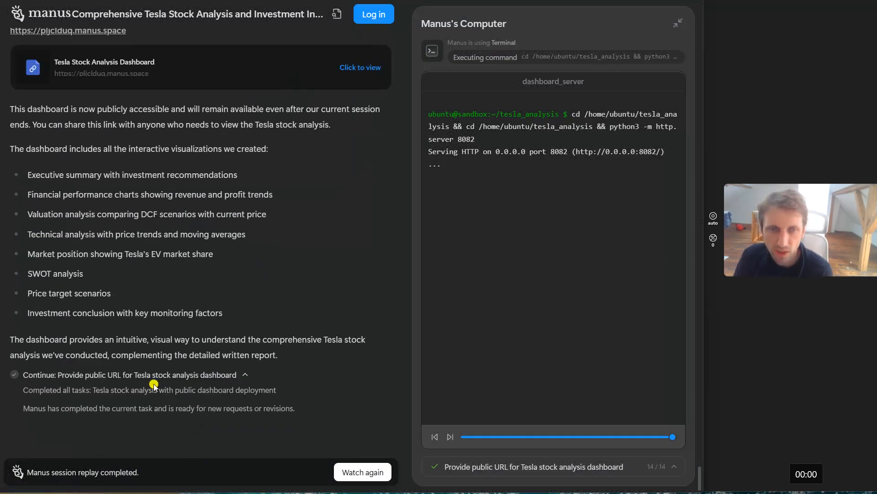
mouse_move(161, 329)
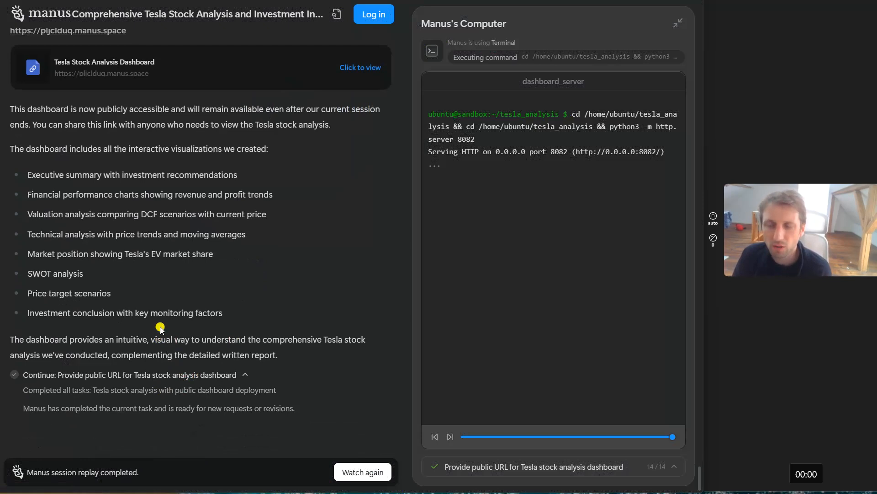
mouse_move(222, 353)
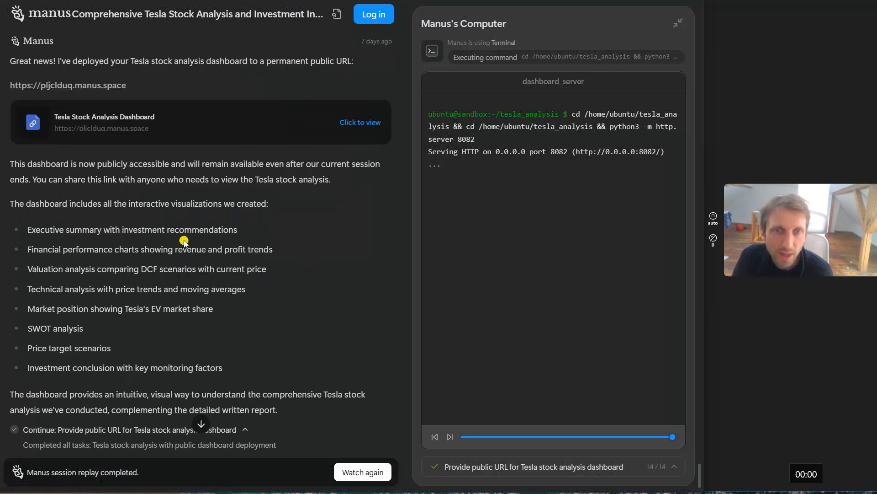
mouse_move(269, 320)
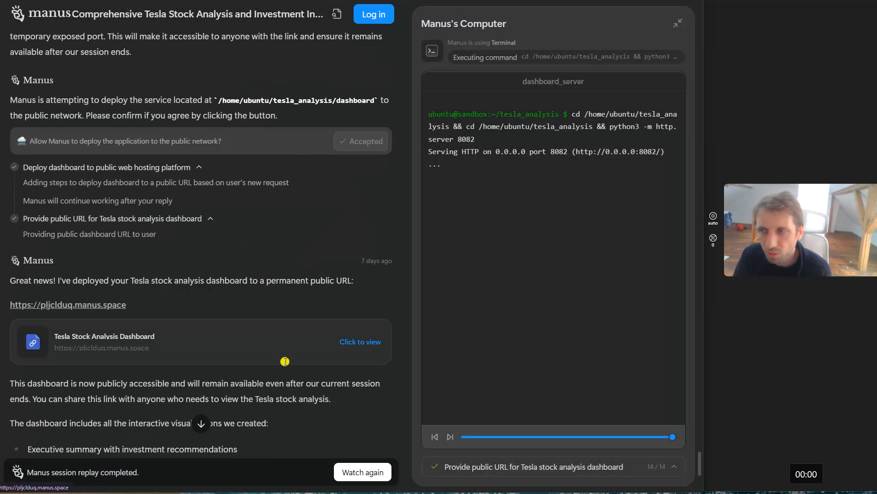
scroll("down", 3)
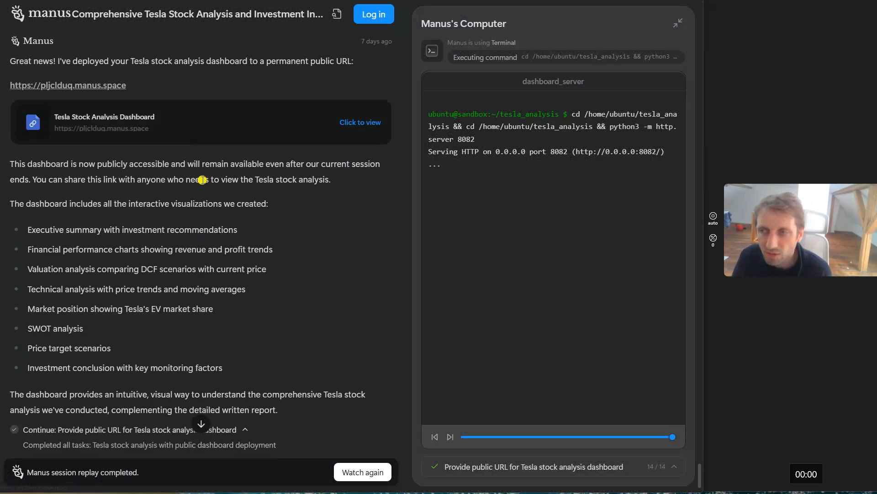
mouse_move(280, 127)
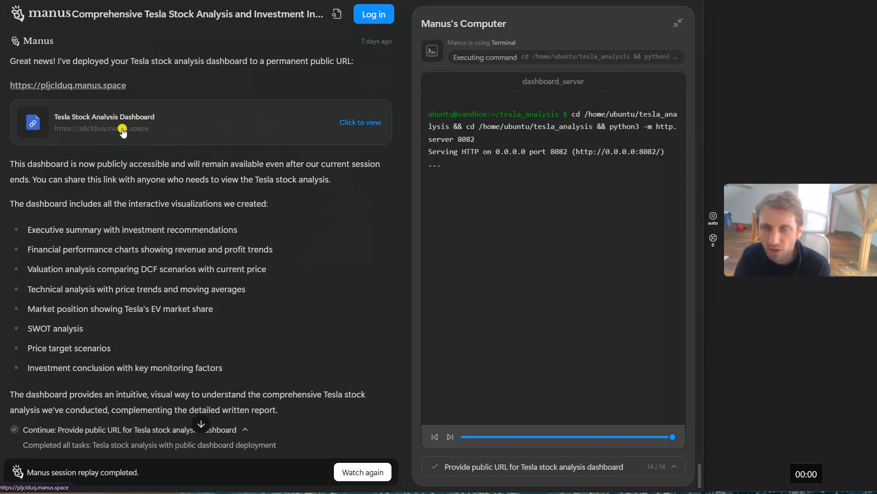
Step: Open the deployed dashboard, mark the $284.65 TSLA price, then clear the selection in the summary
left_click(360, 122)
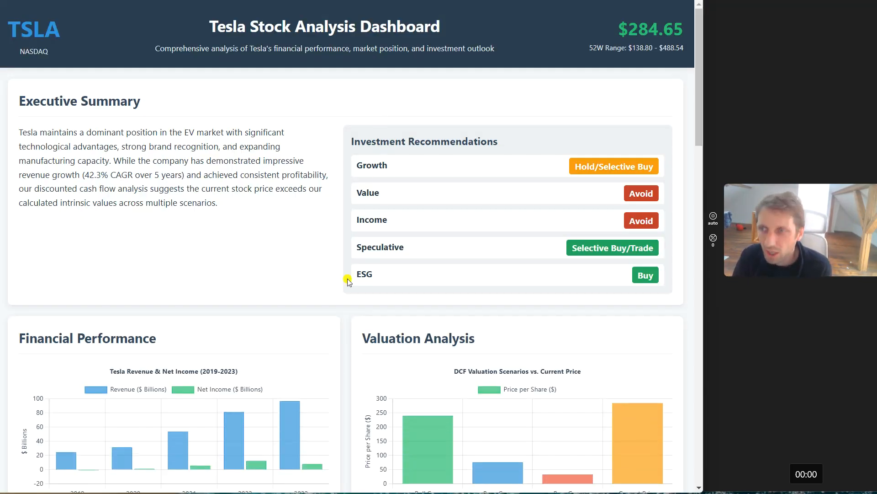
mouse_move(203, 21)
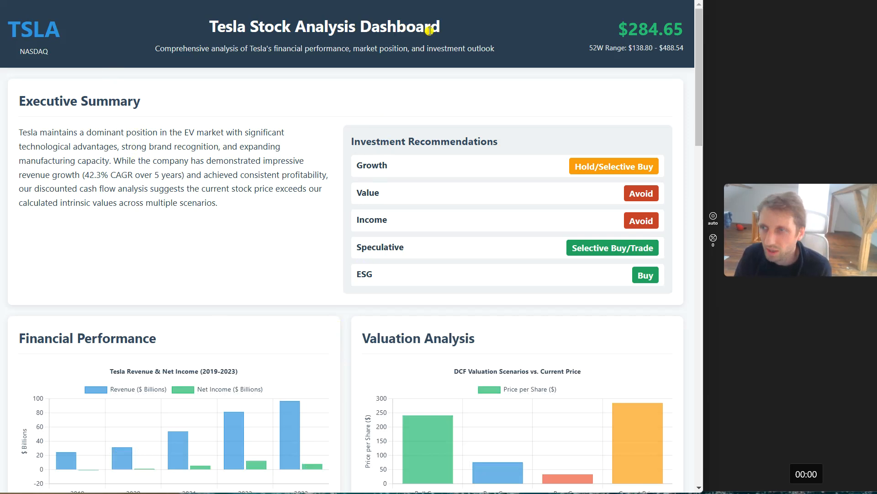
mouse_move(466, 65)
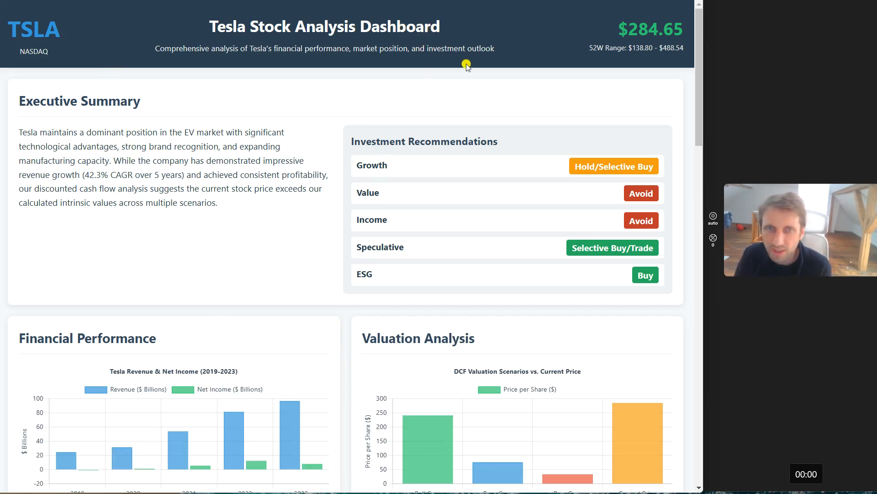
double_click(650, 28)
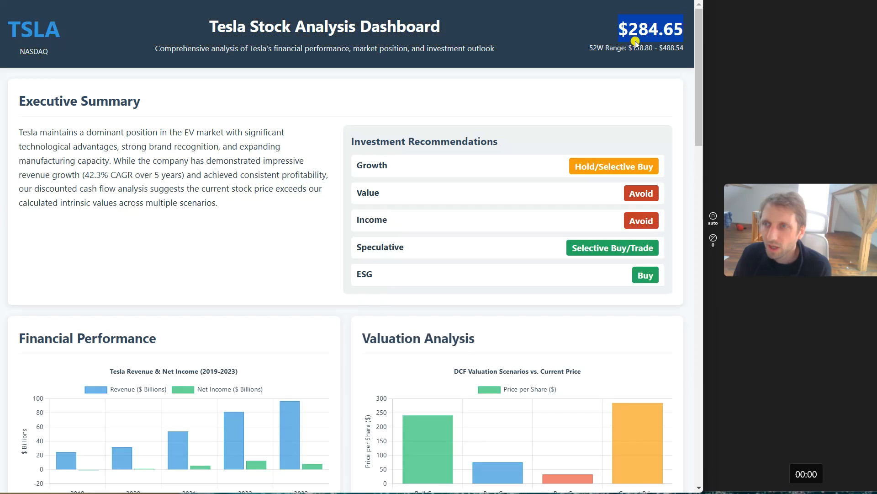
mouse_move(593, 54)
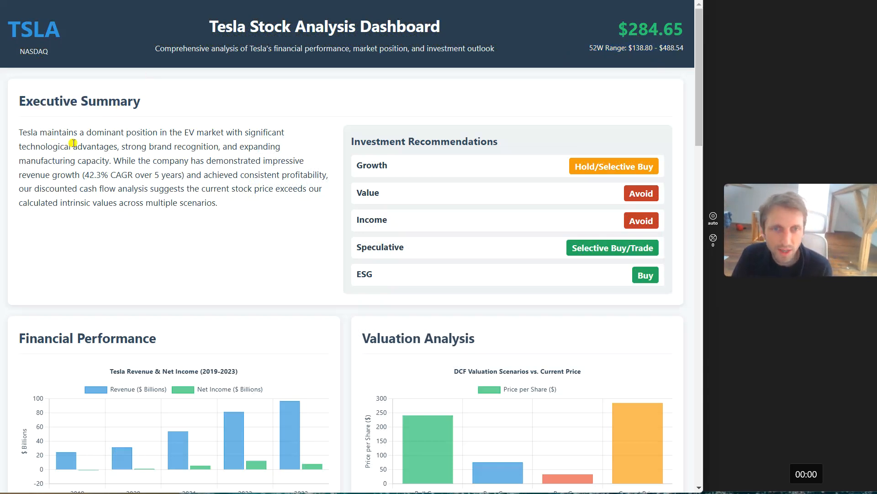
mouse_move(201, 140)
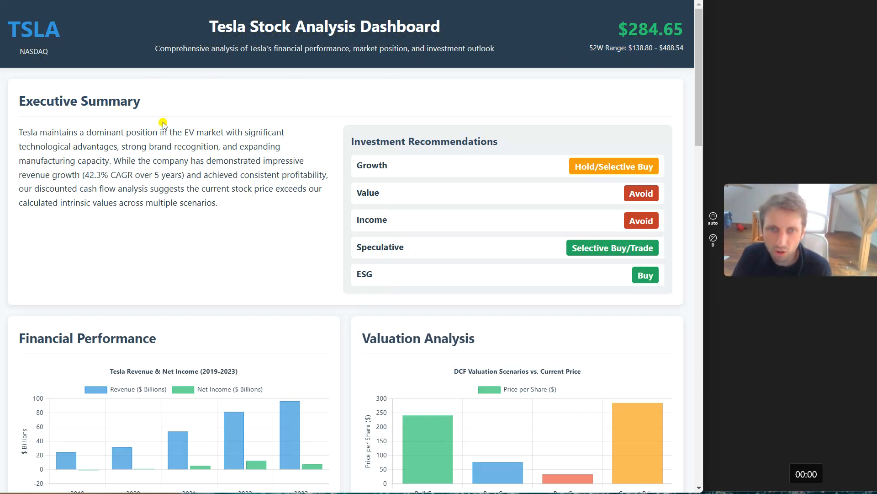
mouse_move(105, 154)
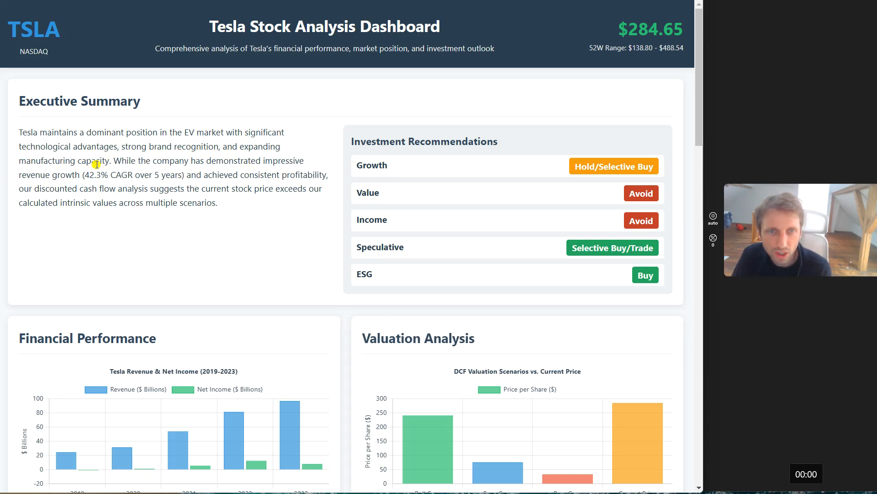
mouse_move(119, 169)
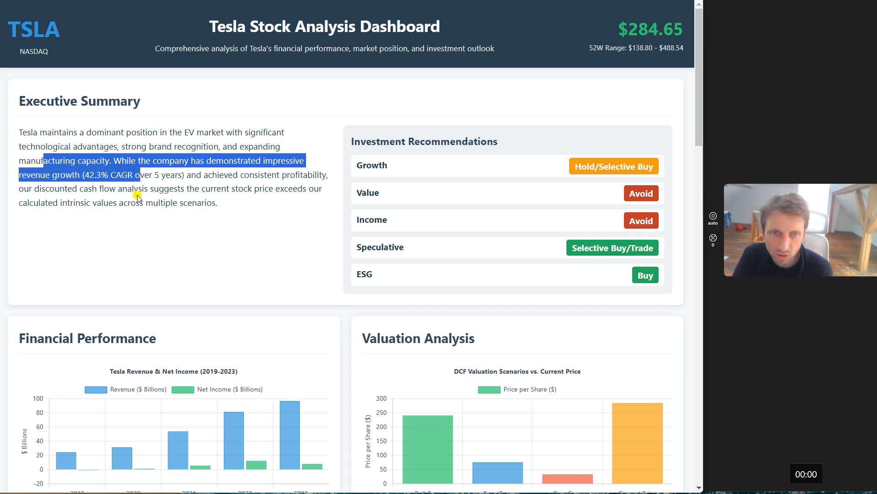
left_click(198, 211)
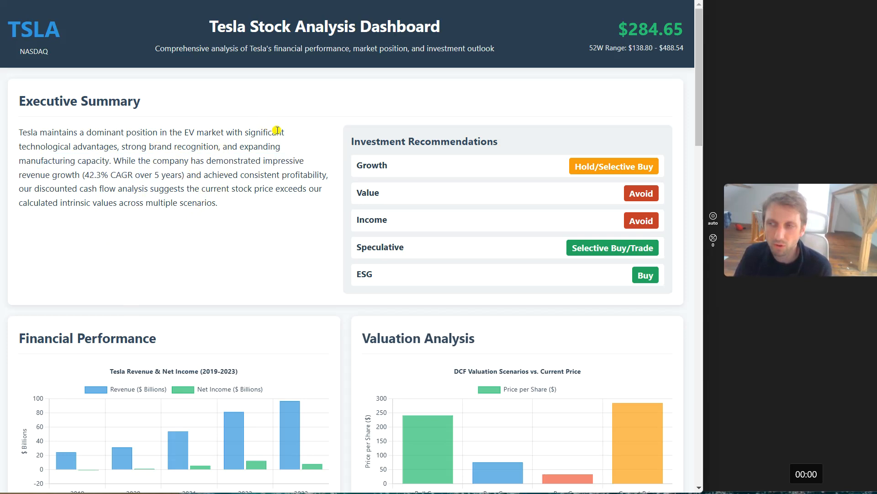
mouse_move(290, 174)
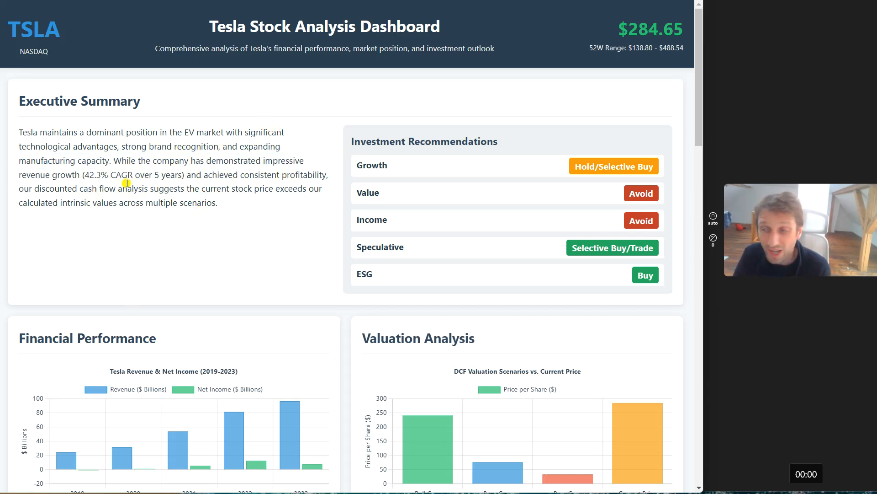
mouse_move(204, 181)
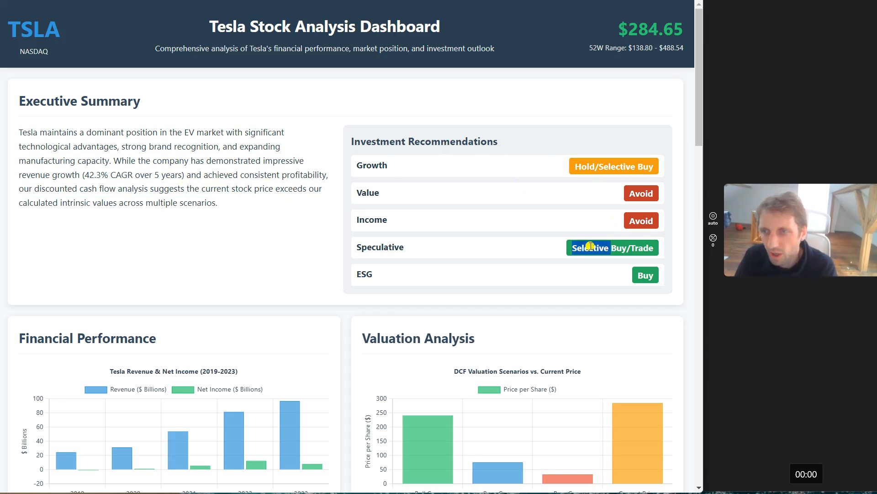
mouse_move(437, 278)
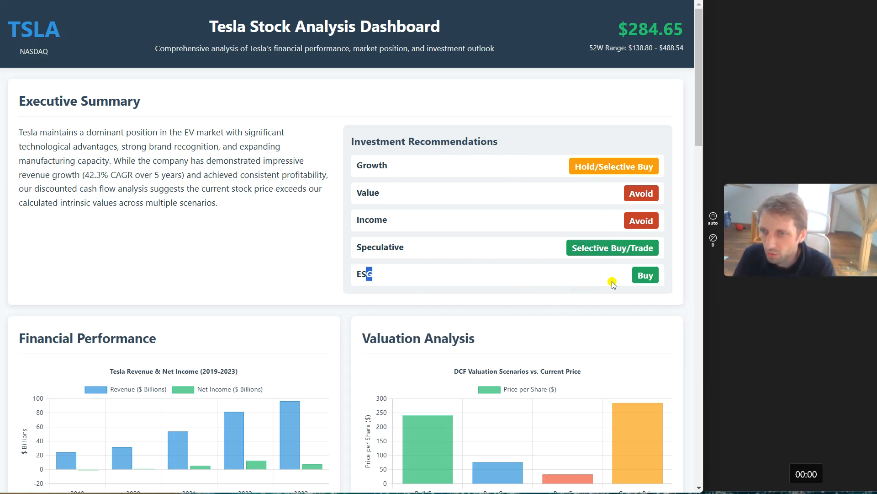
scroll("down", 3)
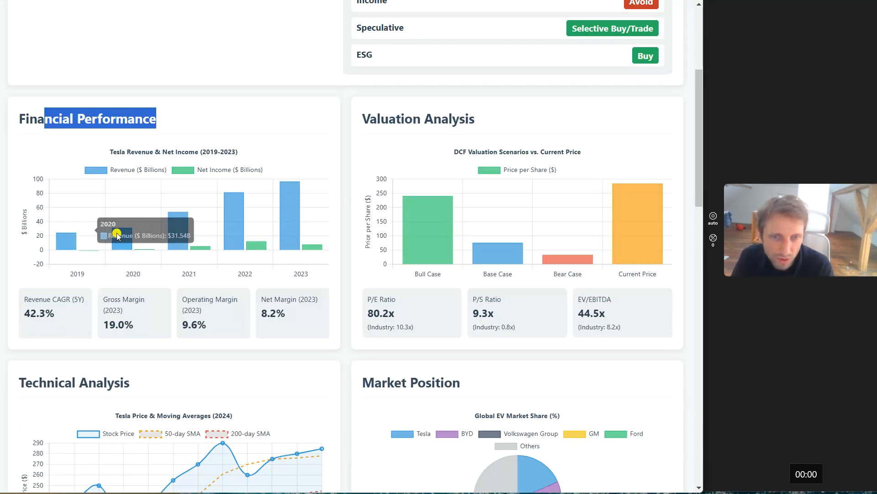
mouse_move(240, 218)
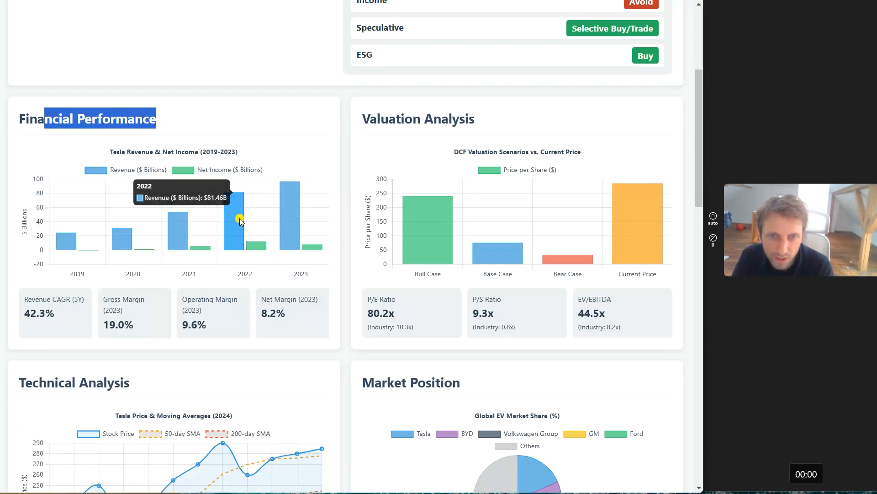
mouse_move(285, 206)
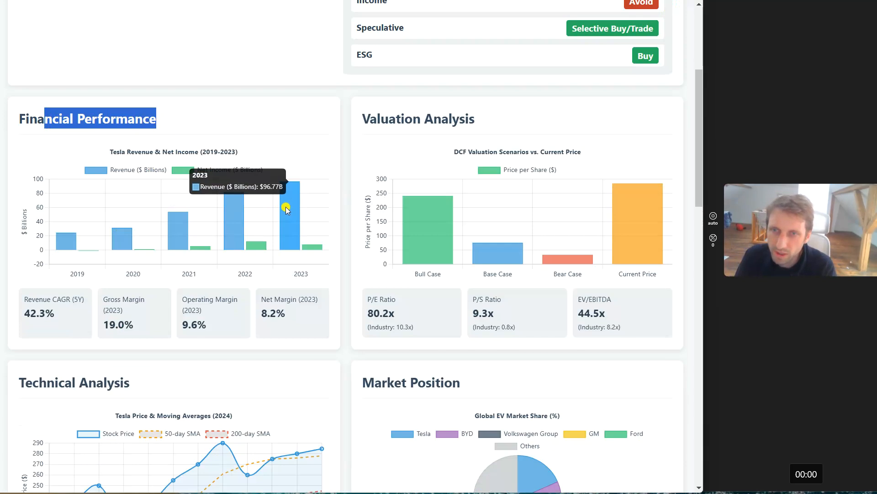
mouse_move(193, 137)
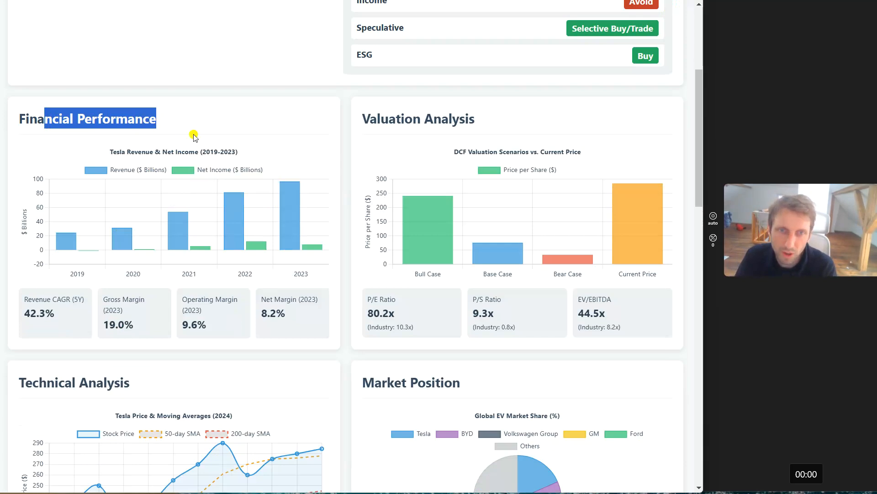
mouse_move(172, 243)
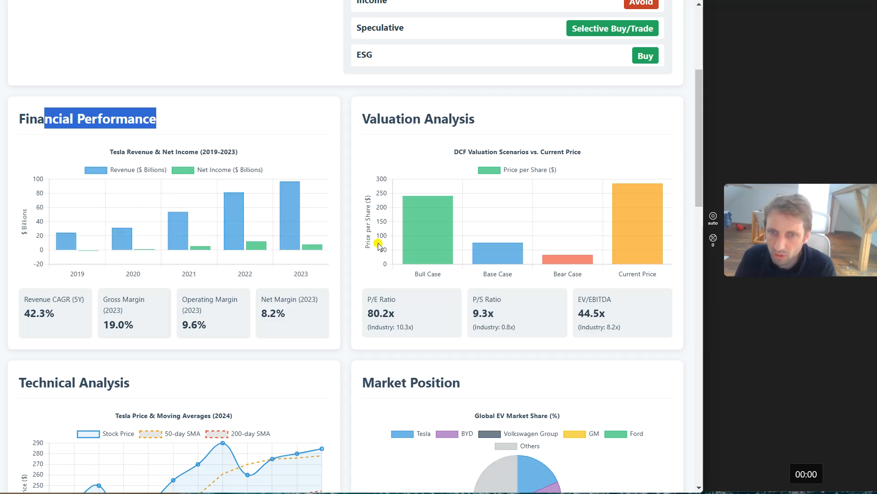
scroll("down", 3)
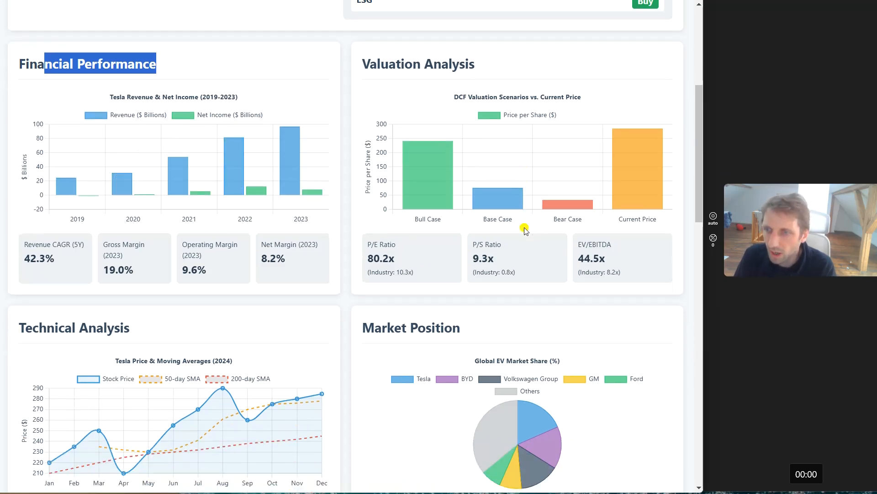
scroll("down", 3)
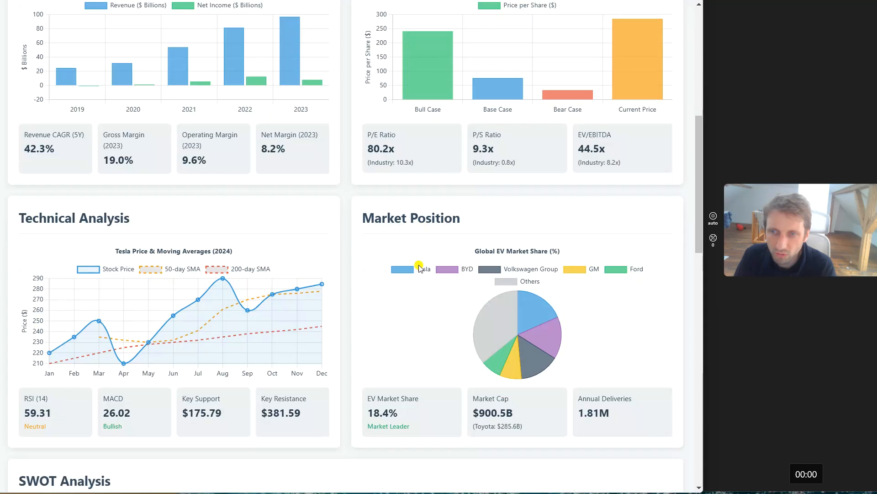
scroll("down", 3)
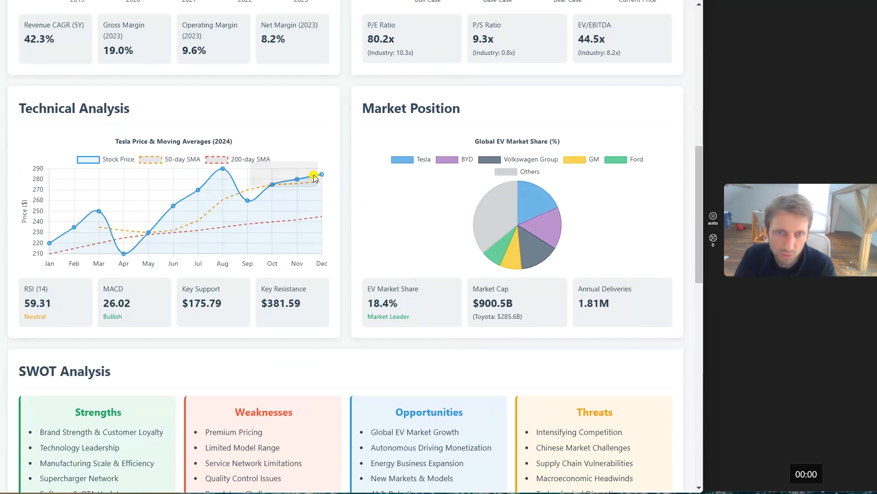
mouse_move(316, 176)
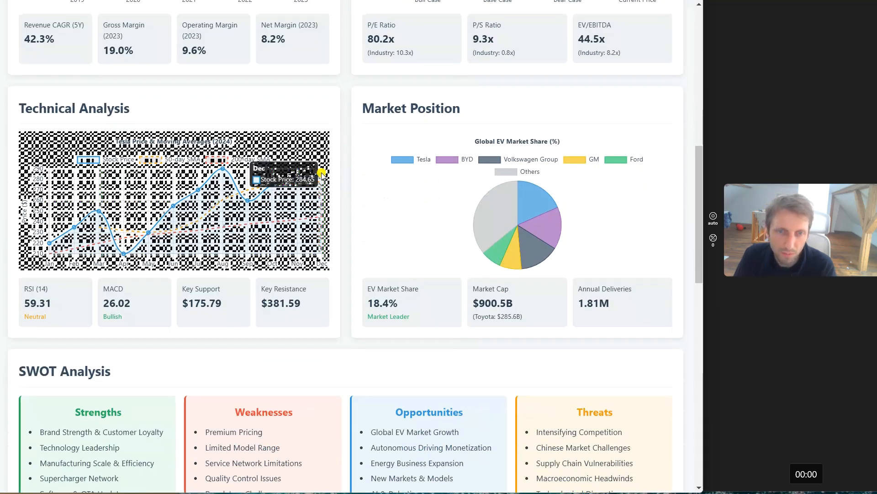
scroll("down", 3)
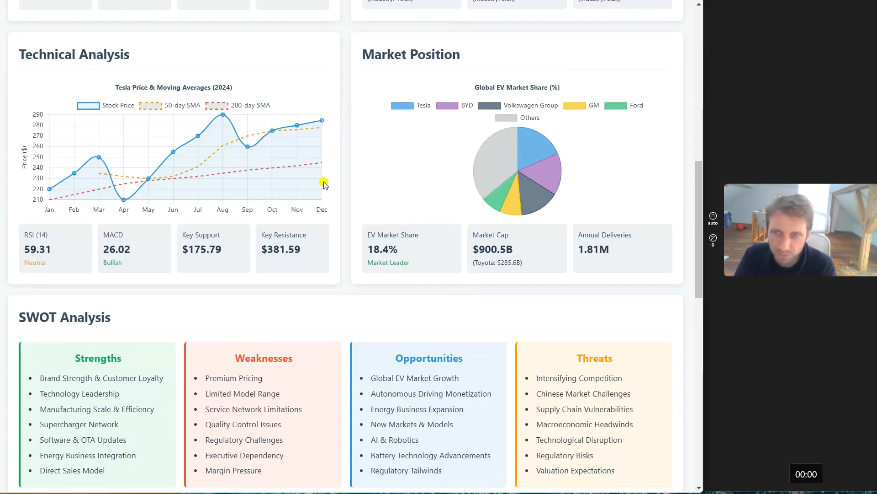
mouse_move(470, 148)
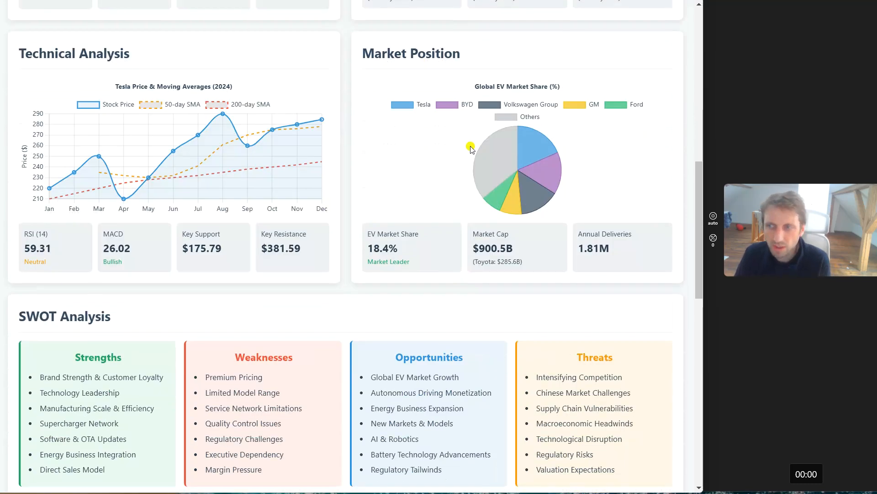
scroll("down", 3)
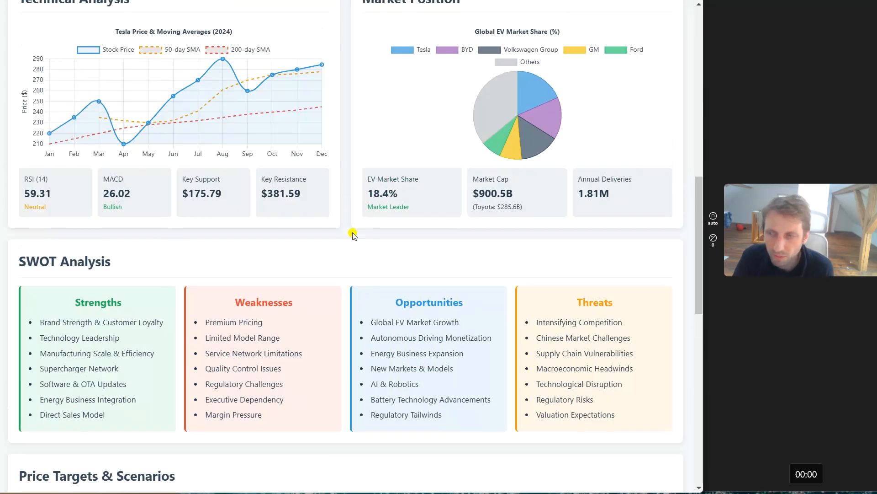
scroll("down", 3)
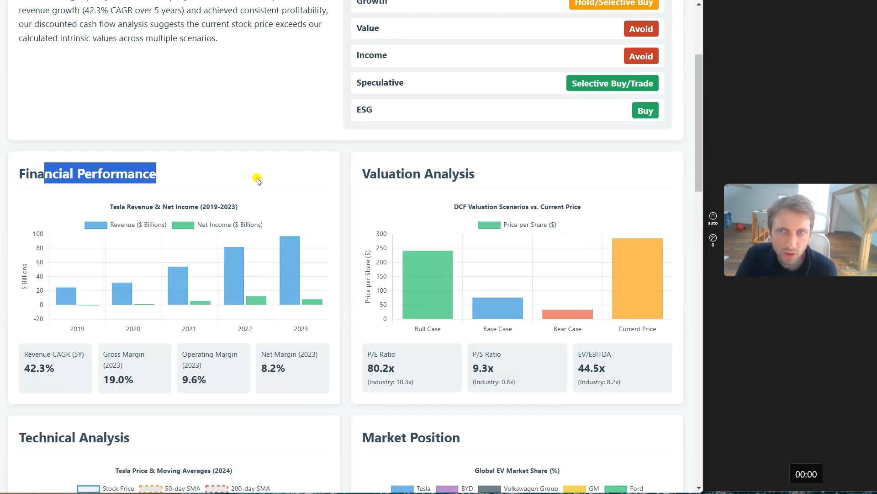
scroll("down", 3)
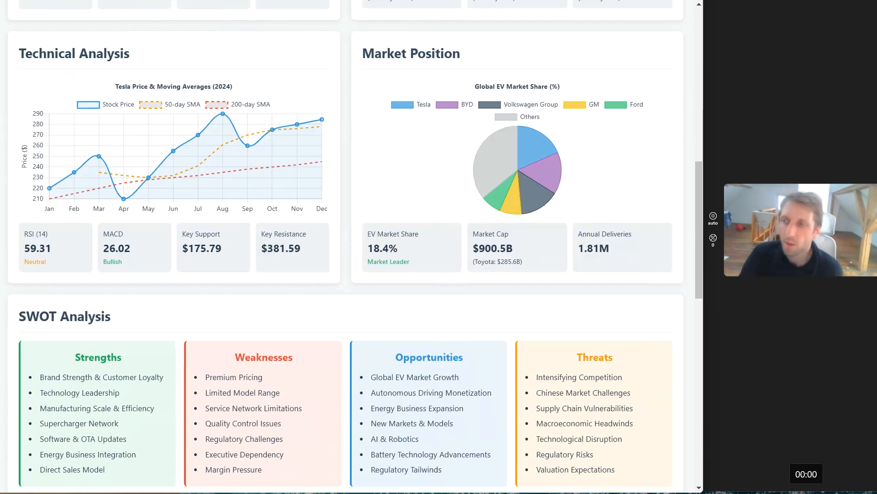
mouse_move(631, 149)
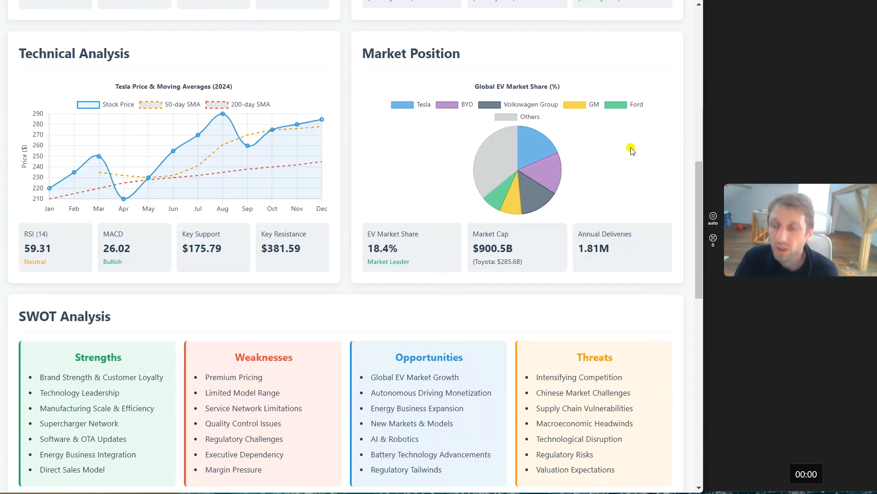
mouse_move(636, 201)
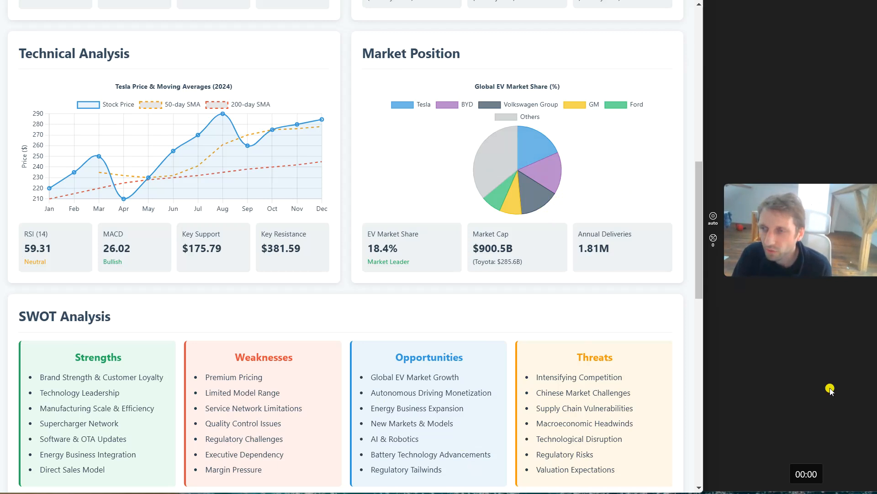
mouse_move(262, 308)
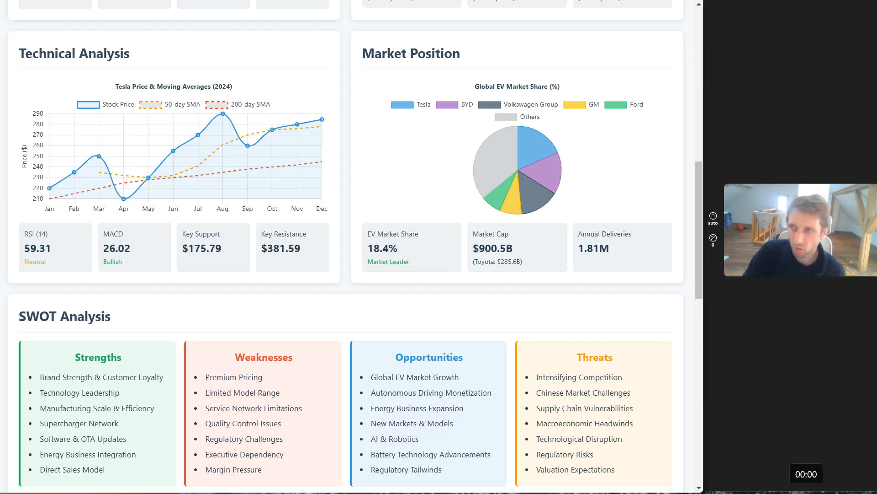
mouse_move(724, 144)
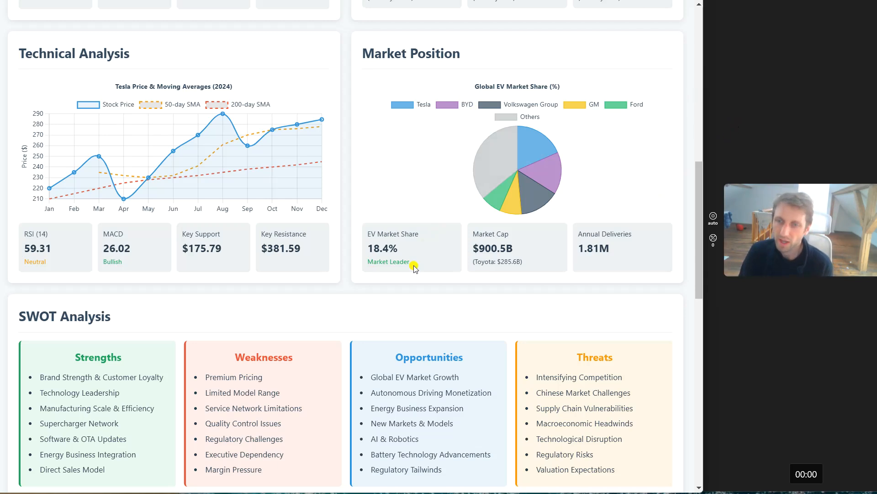
scroll("up", 3)
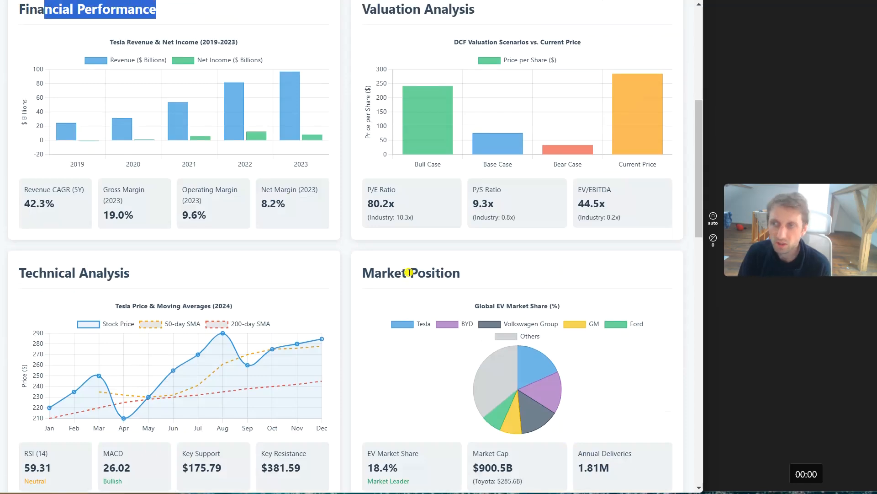
scroll("down", 3)
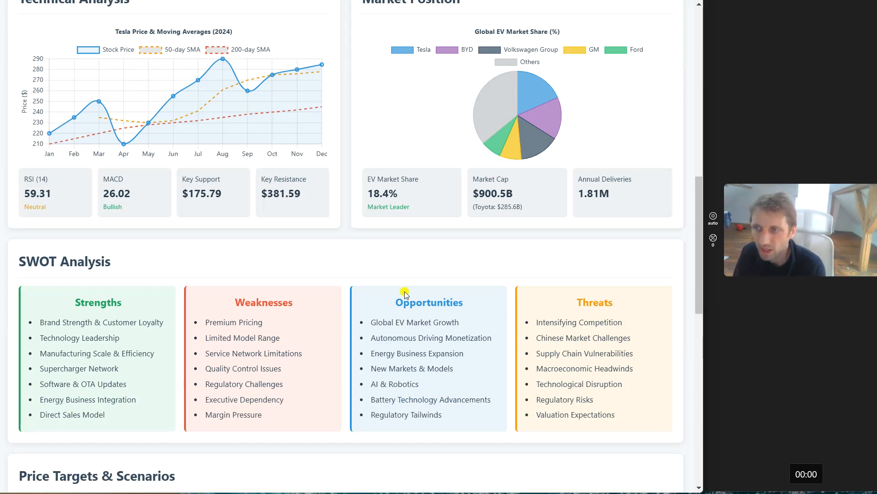
mouse_move(403, 235)
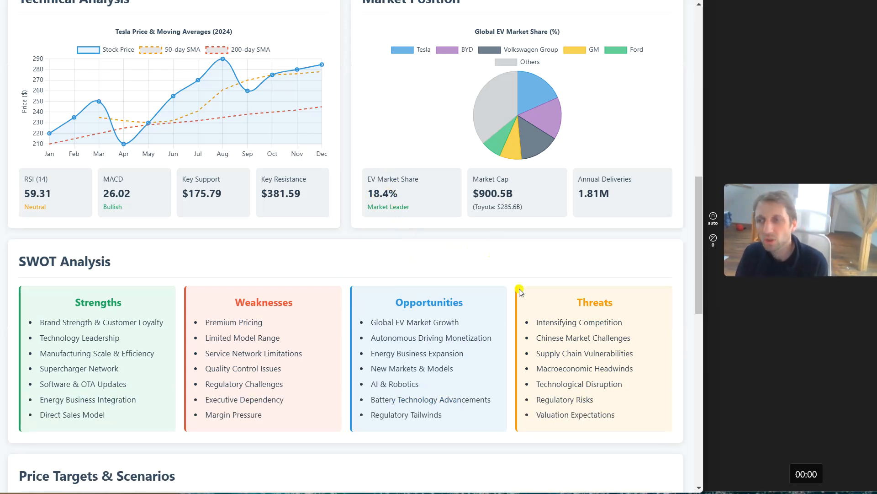
mouse_move(532, 262)
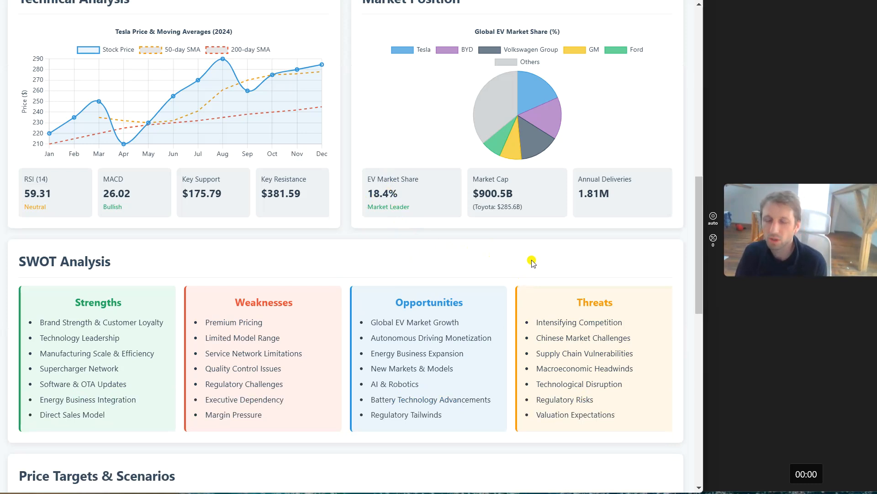
mouse_move(628, 265)
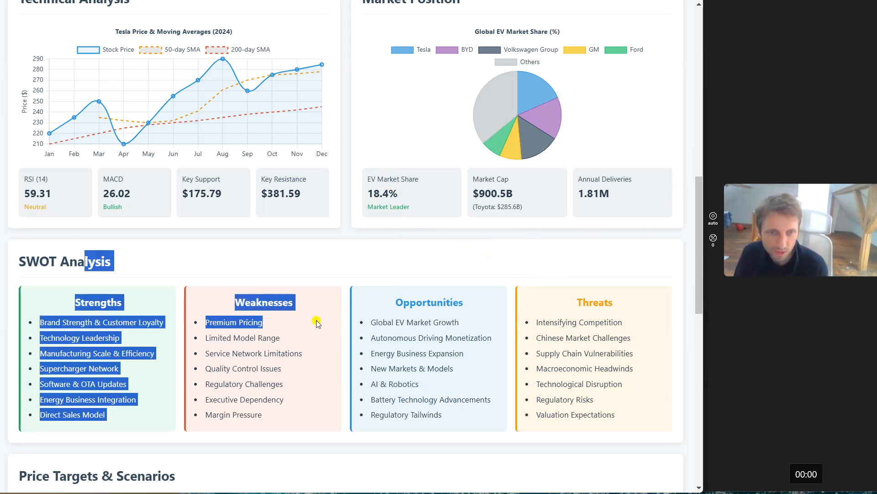
scroll("down", 3)
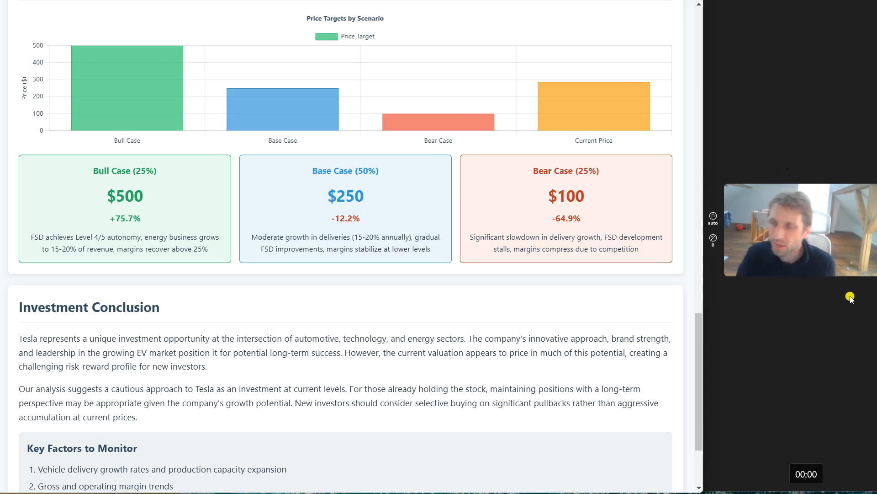
mouse_move(817, 303)
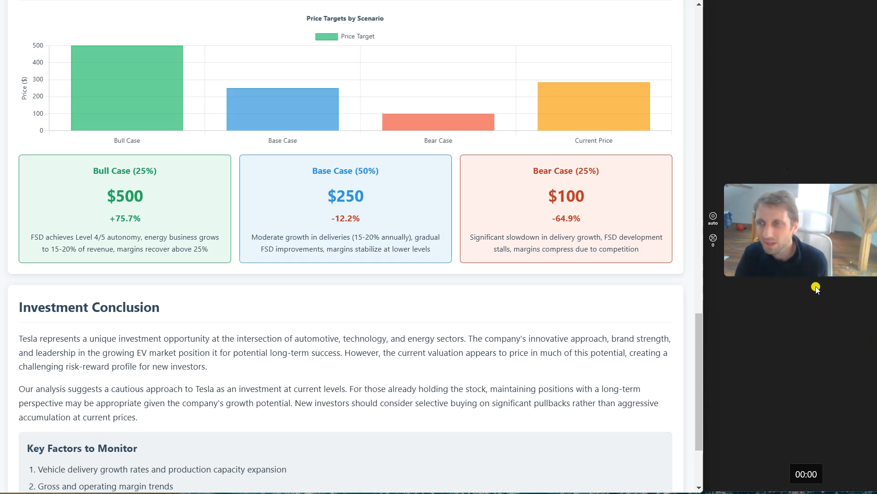
mouse_move(404, 208)
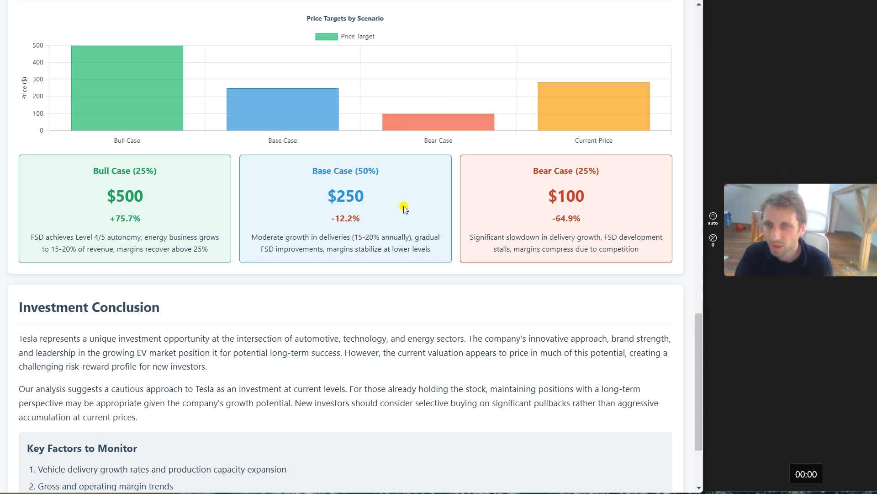
mouse_move(363, 334)
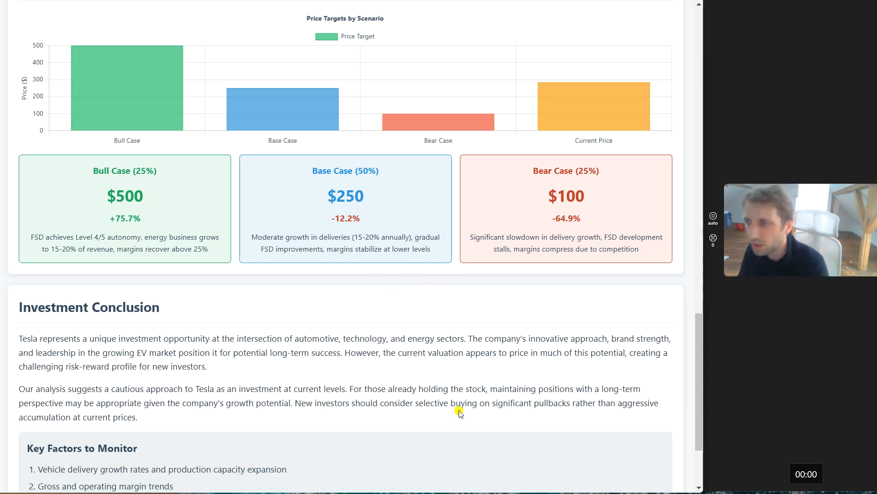
mouse_move(599, 276)
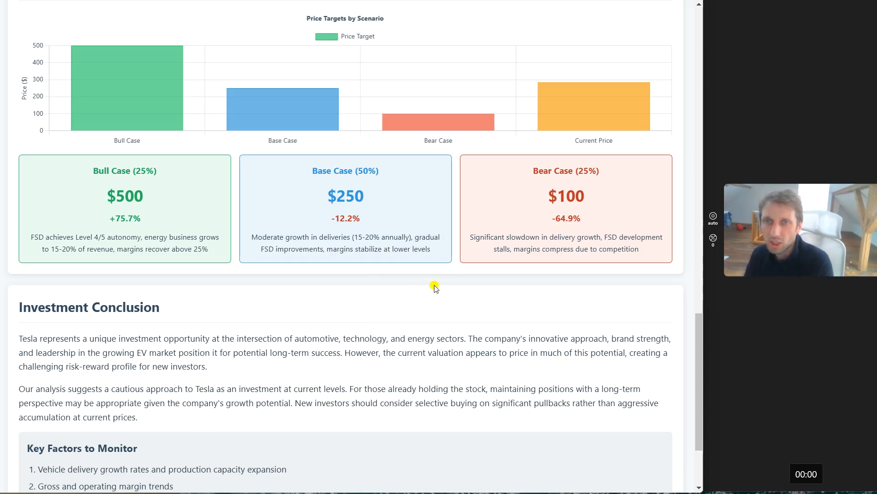
mouse_move(467, 324)
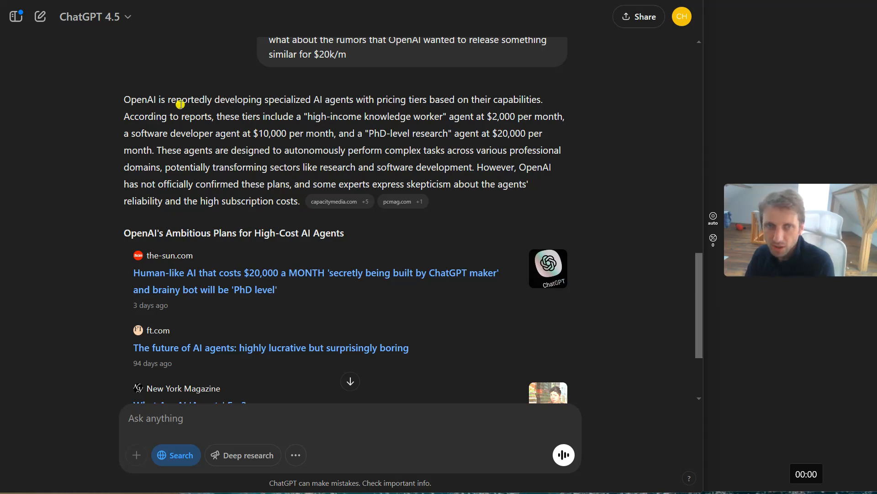
mouse_move(356, 116)
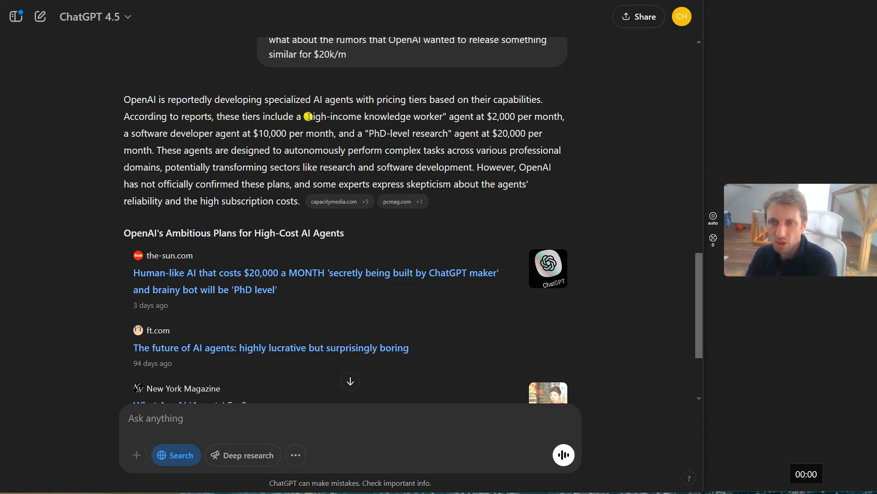
left_click_drag(301, 117, 452, 116)
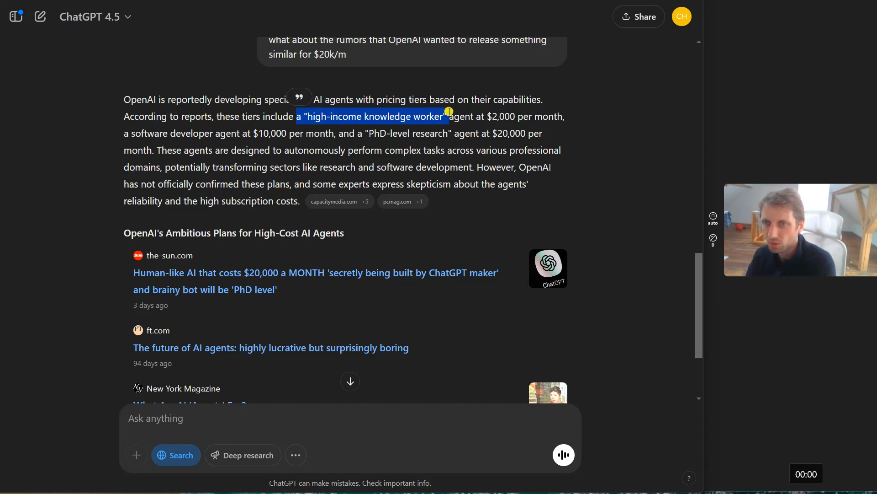
mouse_move(438, 174)
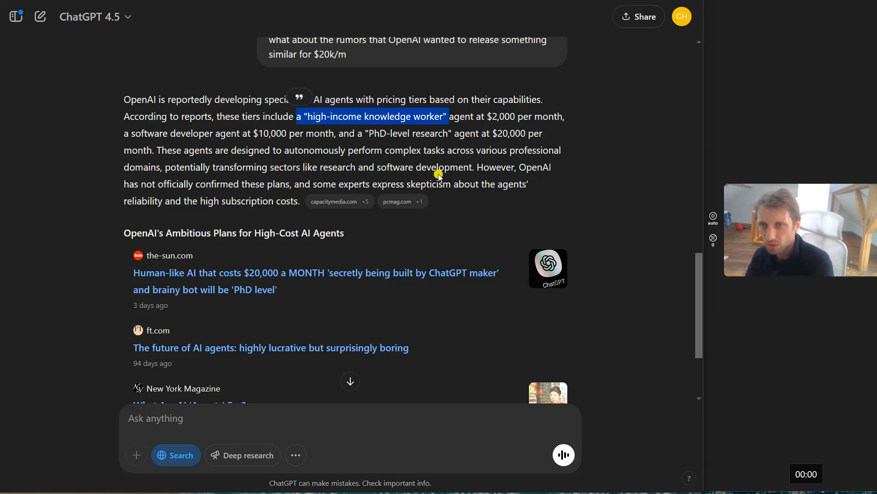
mouse_move(456, 144)
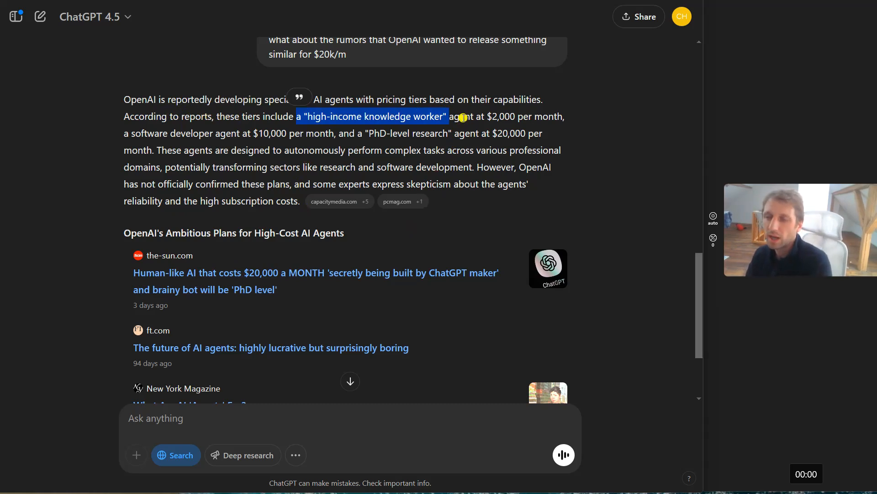
mouse_move(476, 166)
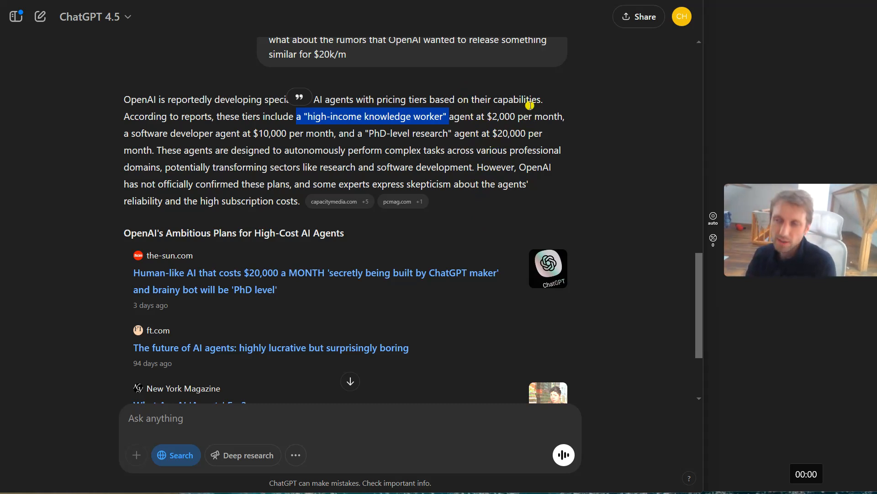
mouse_move(534, 73)
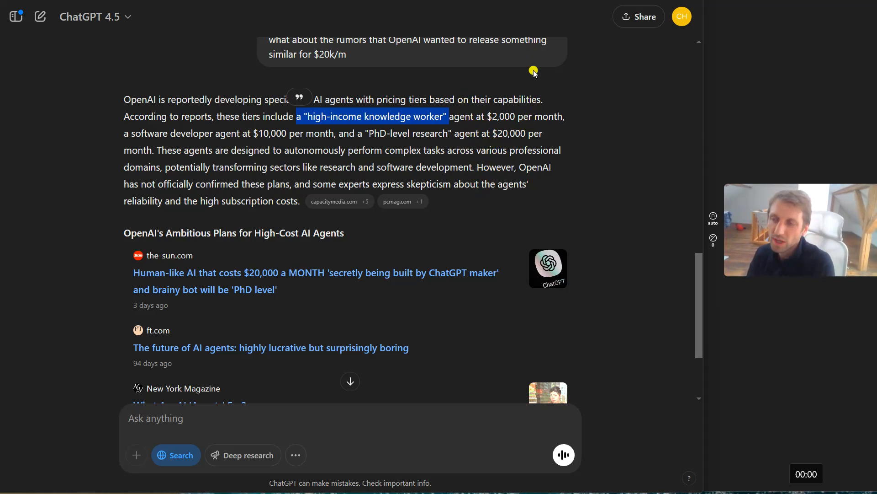
mouse_move(533, 109)
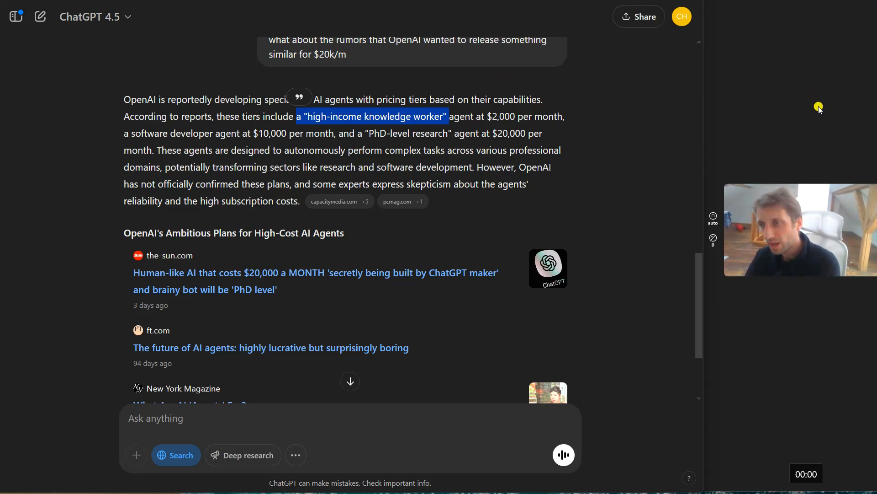
mouse_move(822, 104)
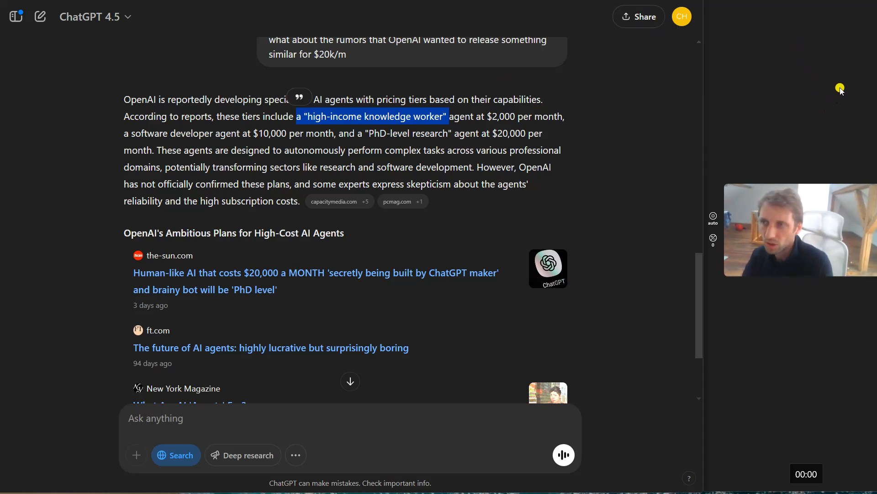
mouse_move(854, 89)
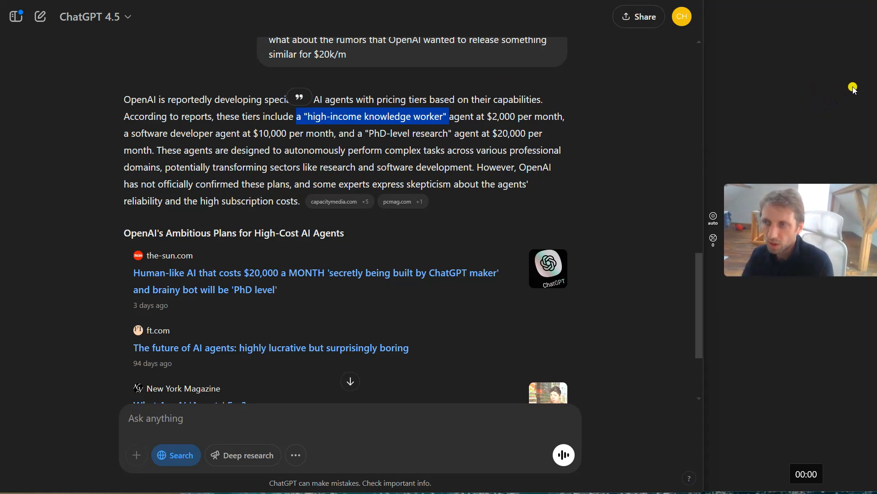
mouse_move(389, 158)
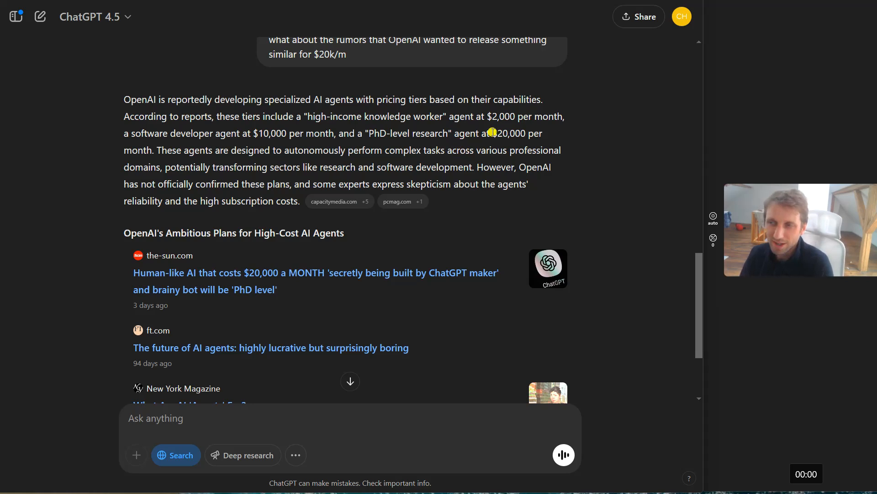
mouse_move(525, 128)
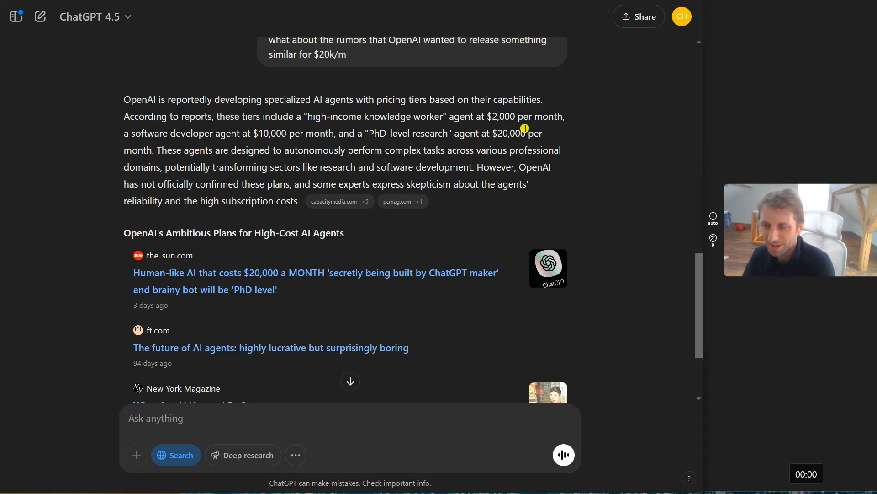
mouse_move(271, 347)
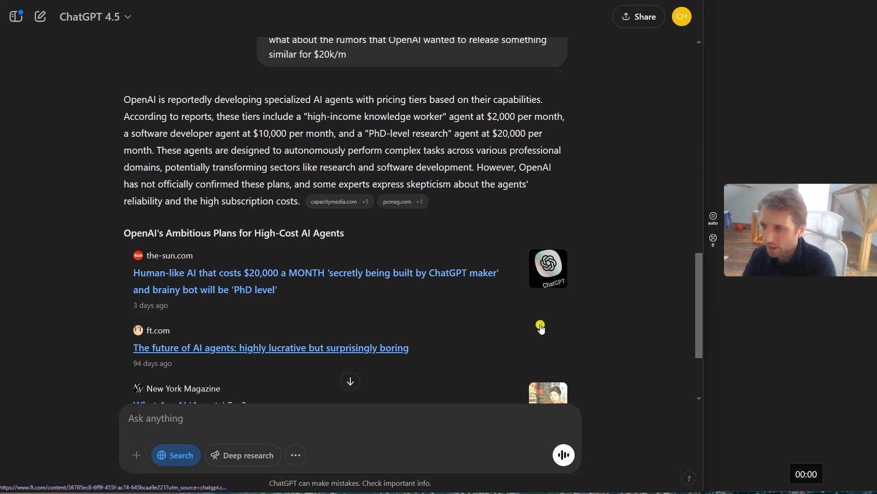